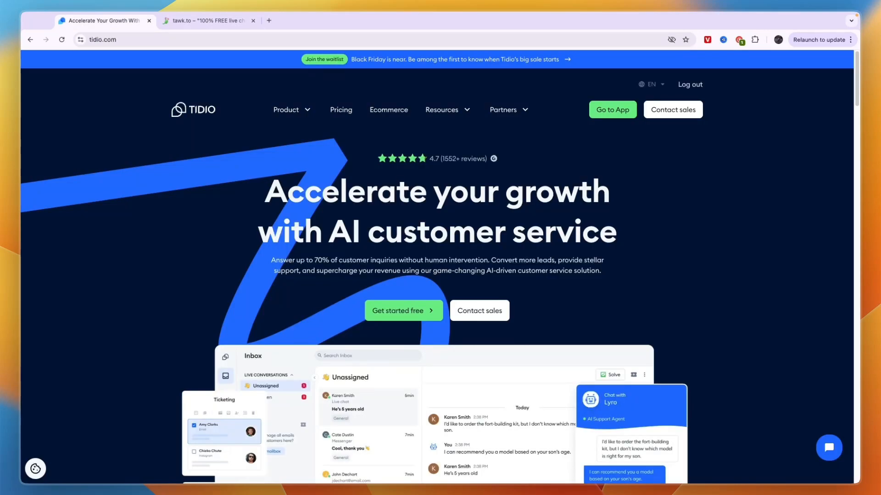
Step: Glance at tawk.to, then open Tidio's Product menu on Lyro AI Chatbot and Live Chat
click(208, 21)
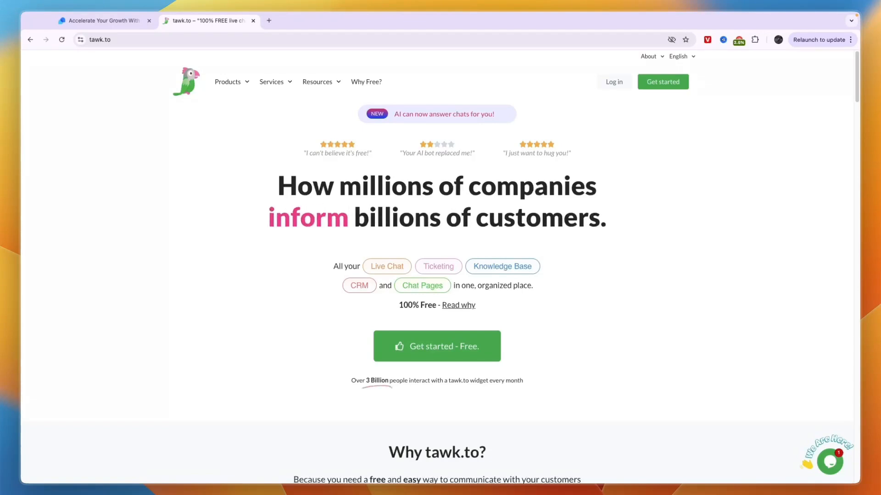
mouse_move(465, 227)
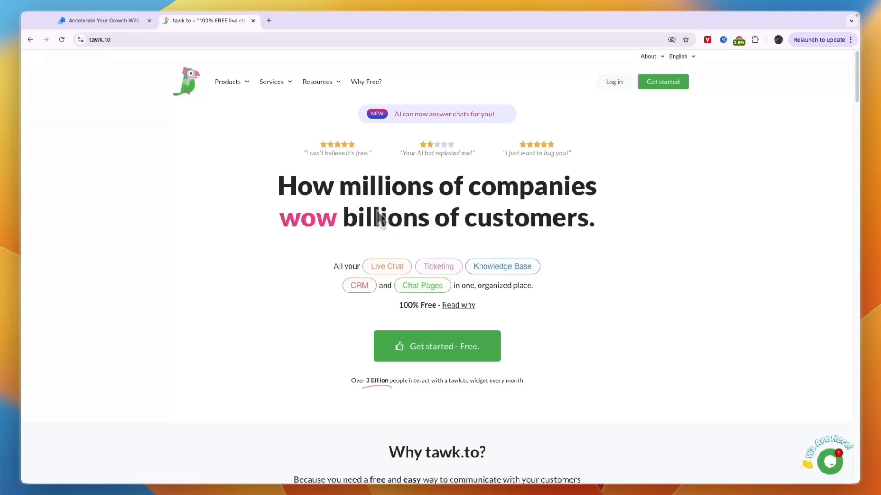
mouse_move(411, 230)
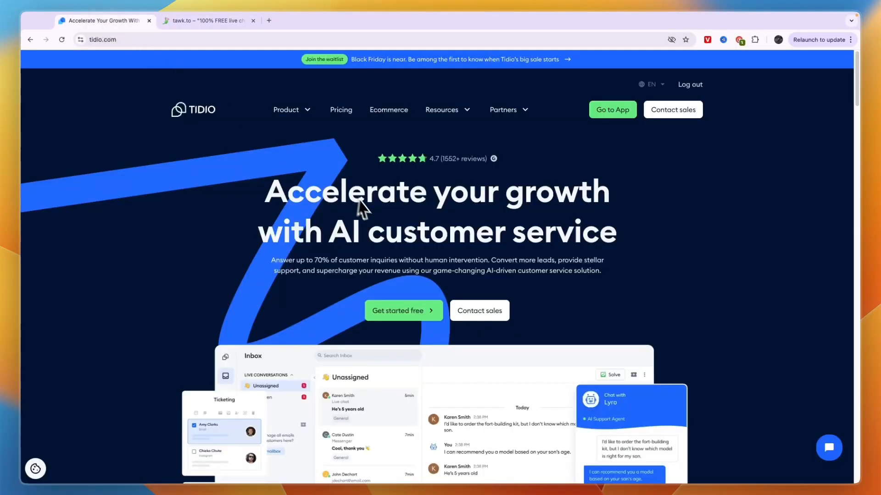
mouse_move(321, 217)
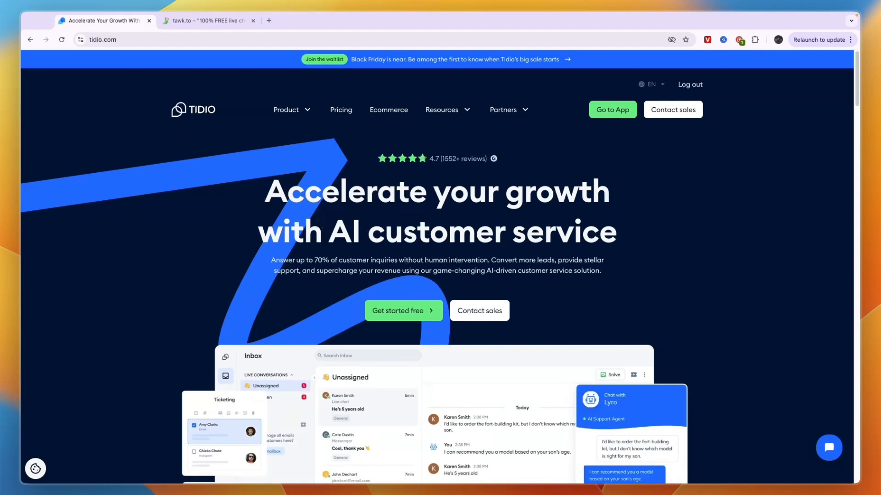
mouse_move(315, 216)
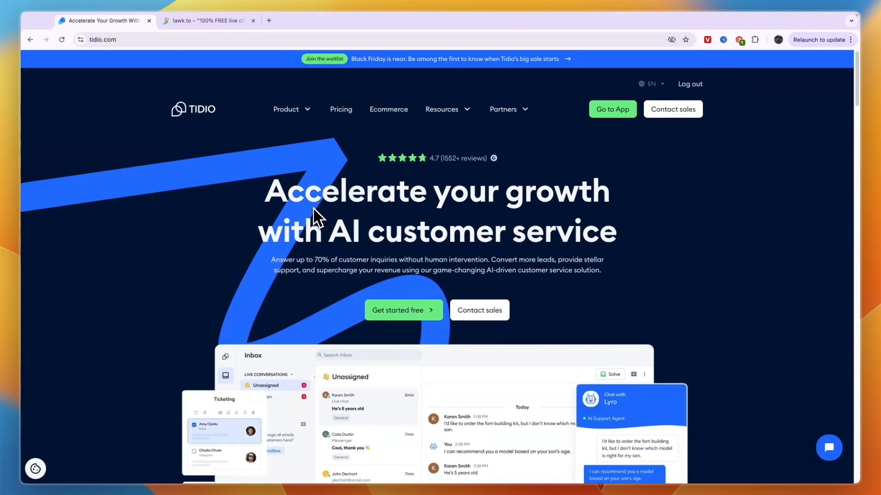
scroll(down, 3)
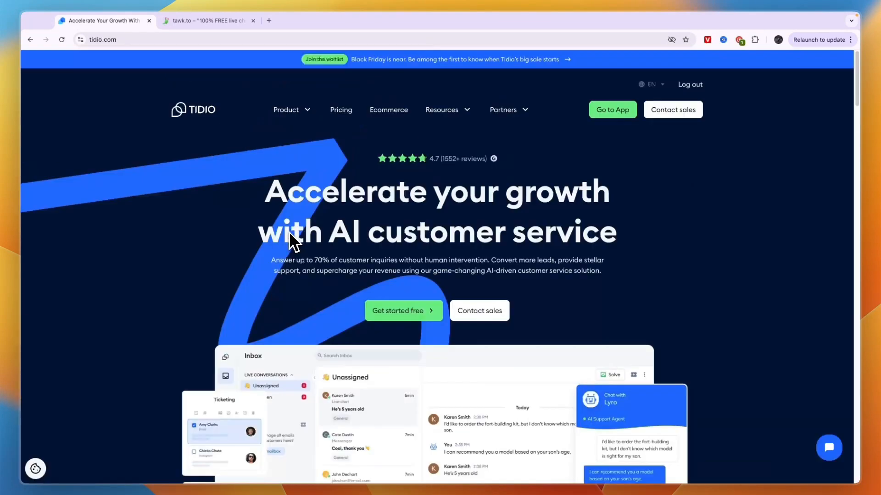
mouse_move(247, 31)
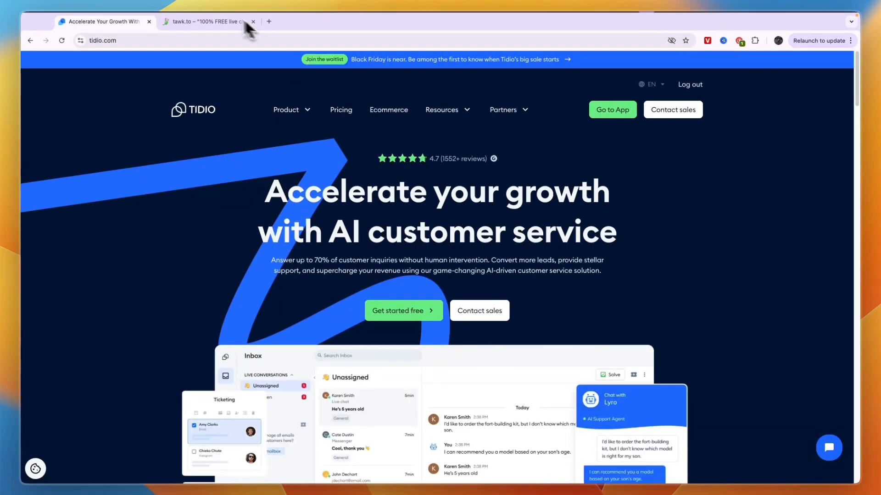
click(207, 27)
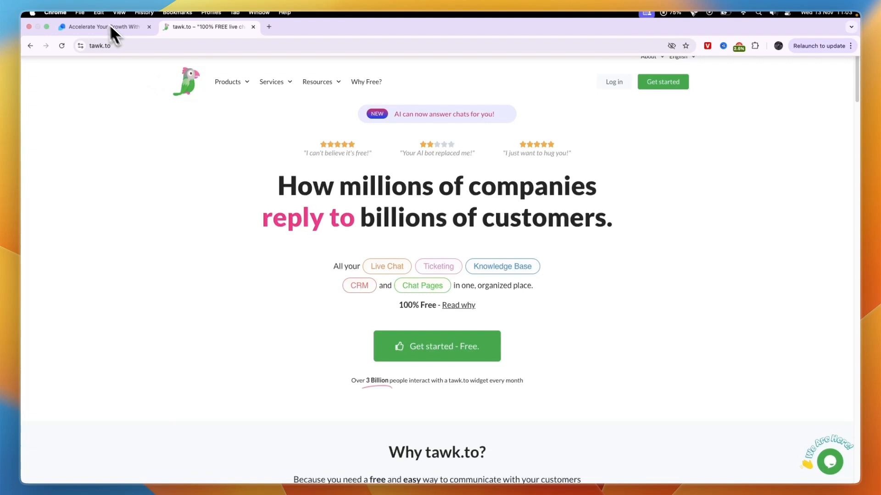
click(101, 27)
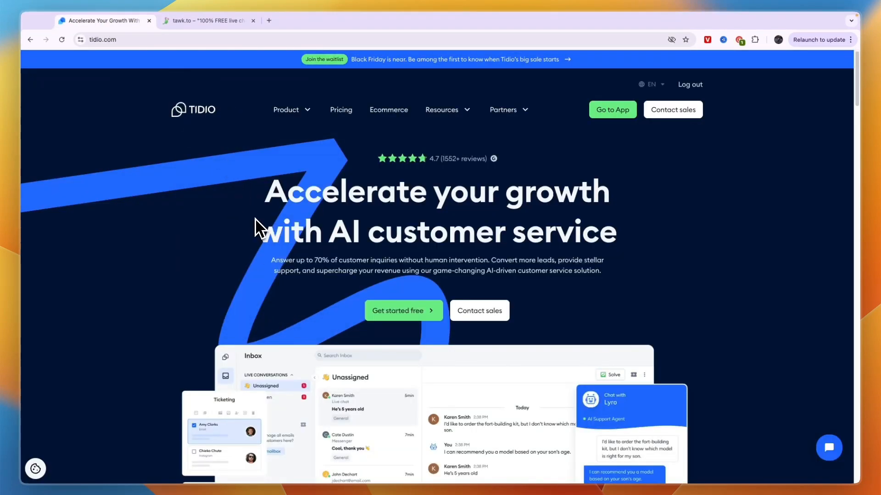
mouse_move(182, 204)
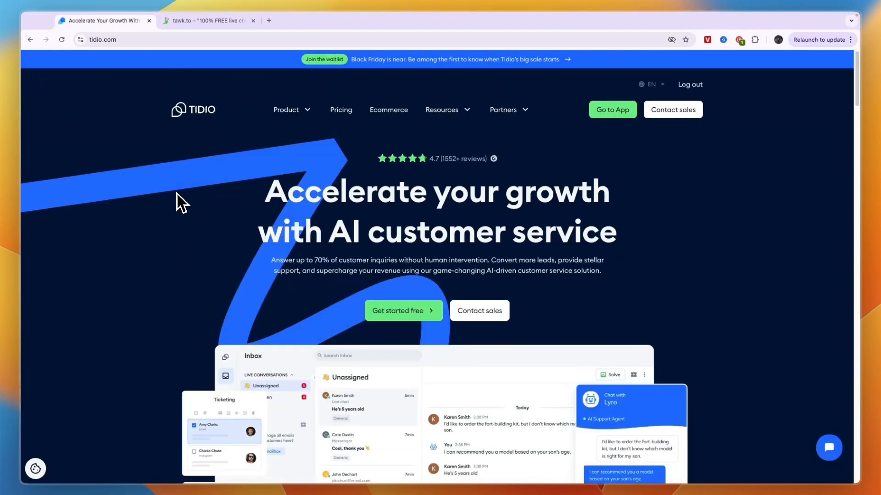
mouse_move(203, 155)
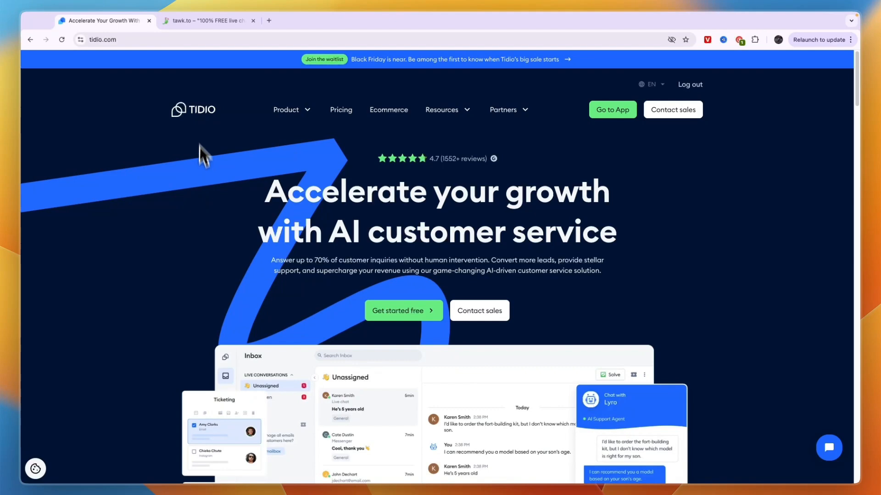
mouse_move(265, 238)
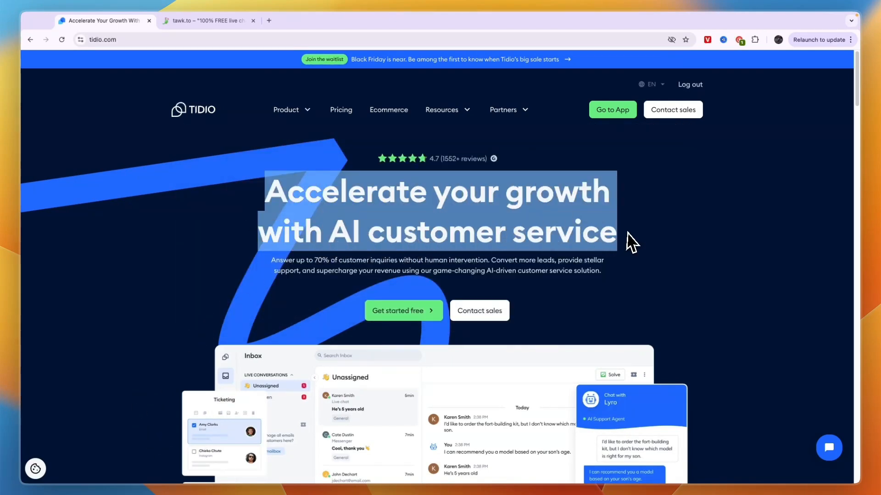
click(286, 109)
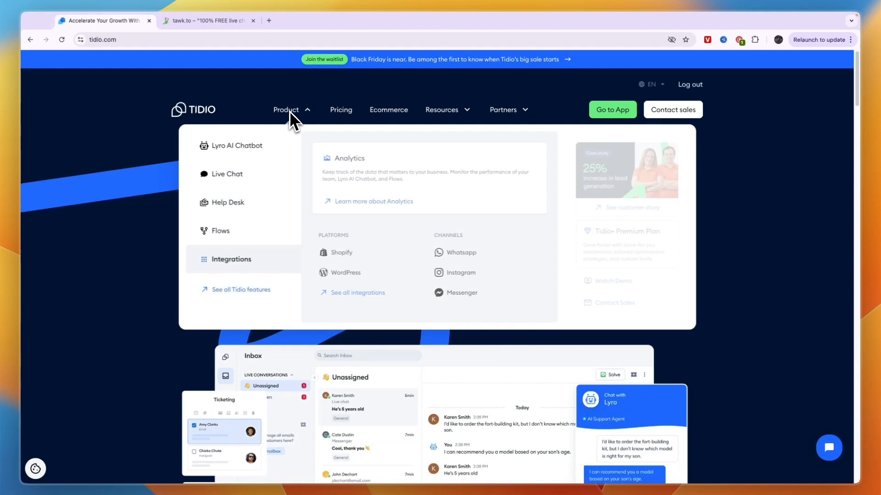
mouse_move(237, 146)
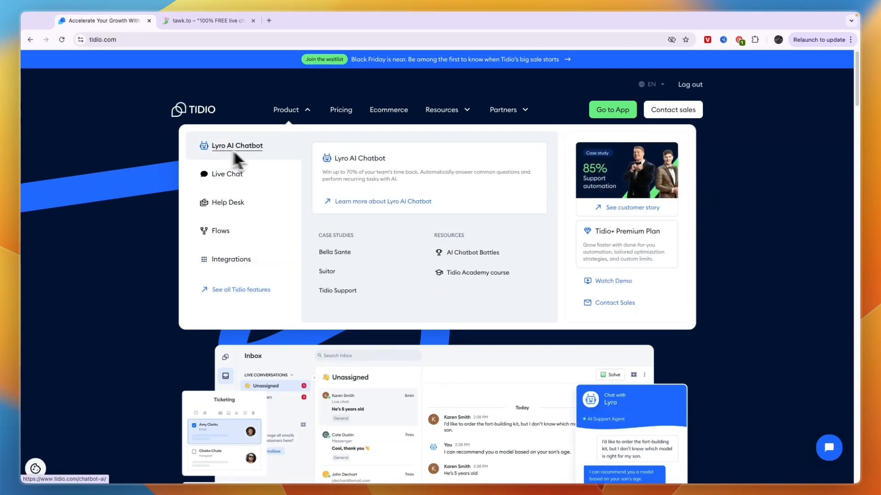
mouse_move(337, 191)
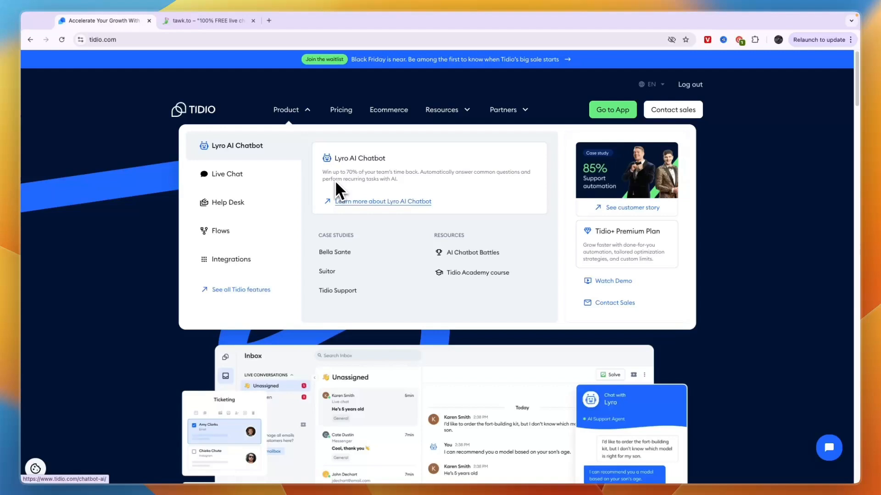
mouse_move(398, 185)
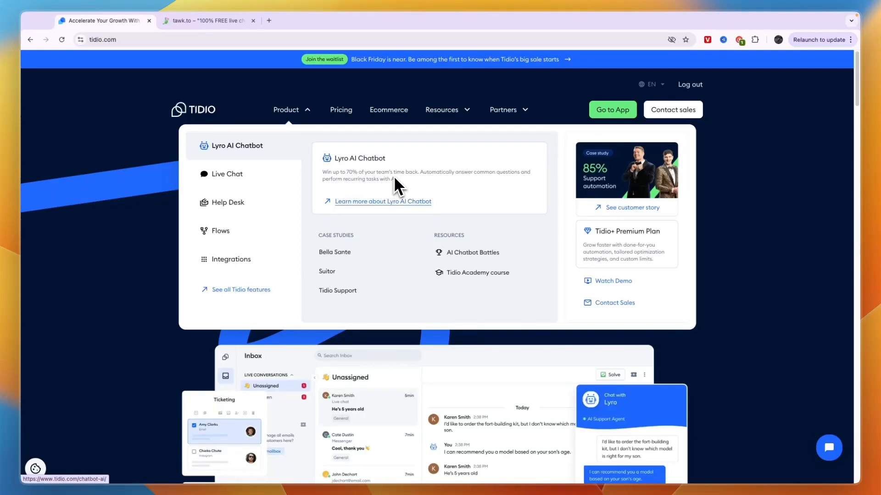
mouse_move(452, 190)
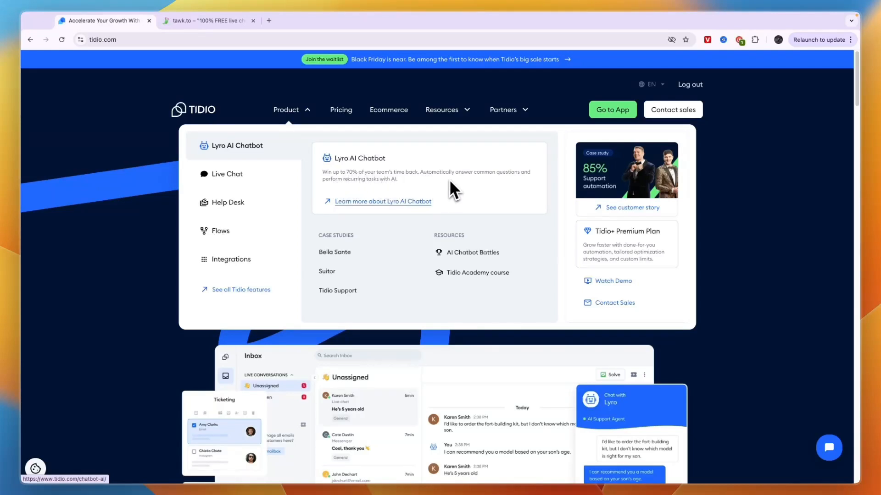
mouse_move(368, 199)
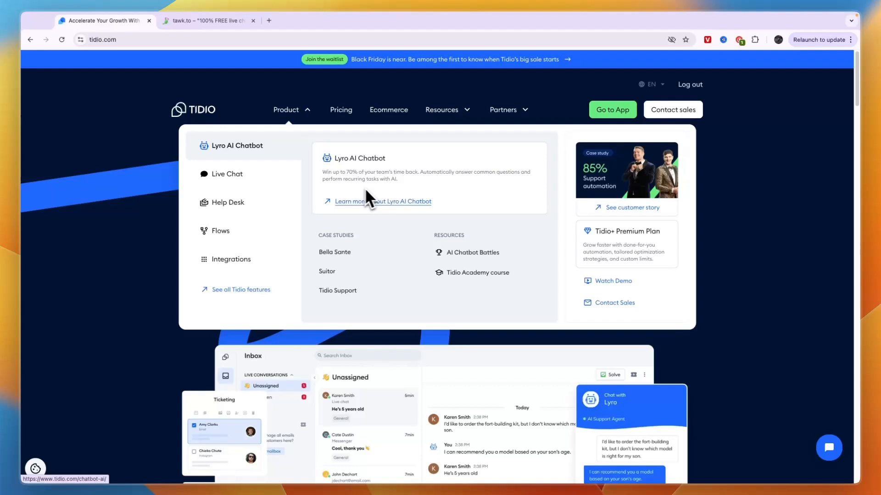
mouse_move(410, 191)
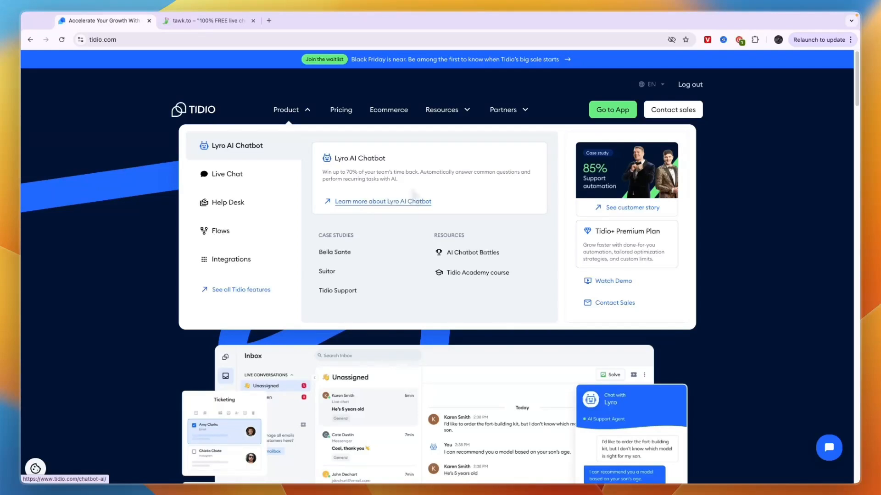
click(227, 173)
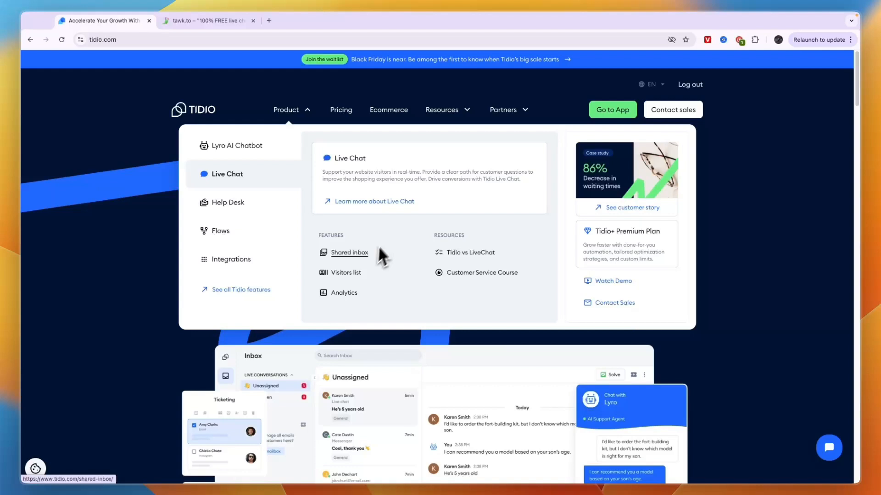
mouse_move(352, 256)
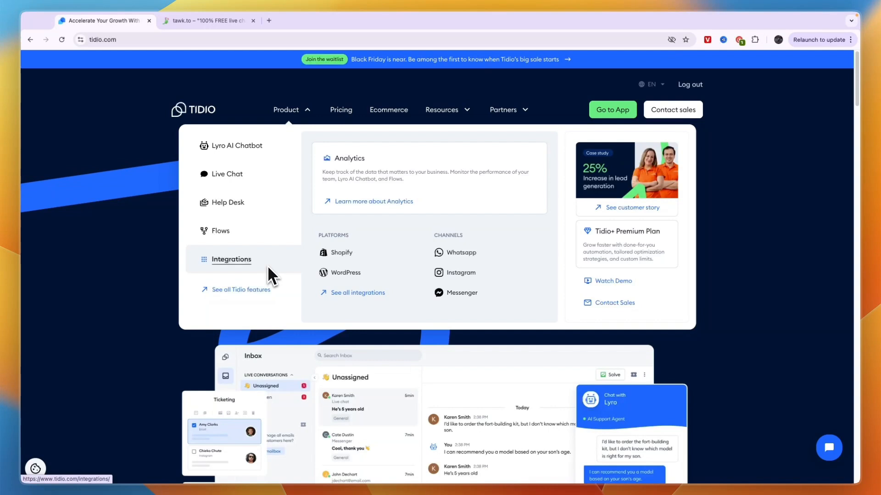
mouse_move(269, 276)
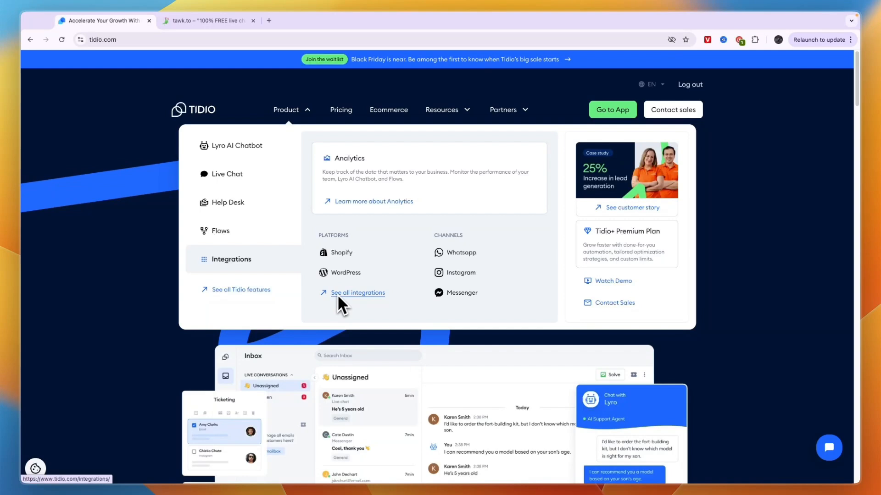
mouse_move(276, 267)
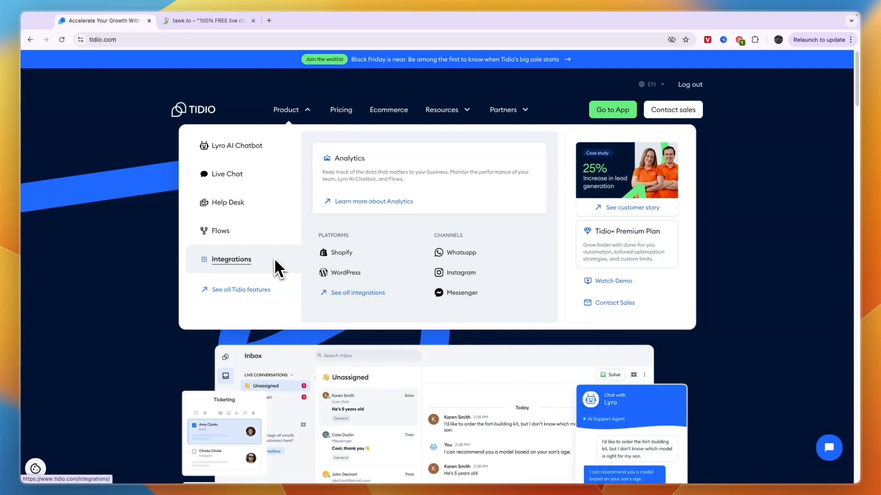
Step: Open Tidio's full integrations list and scroll through the Shopify, WordPress and WooCommerce cards
click(230, 259)
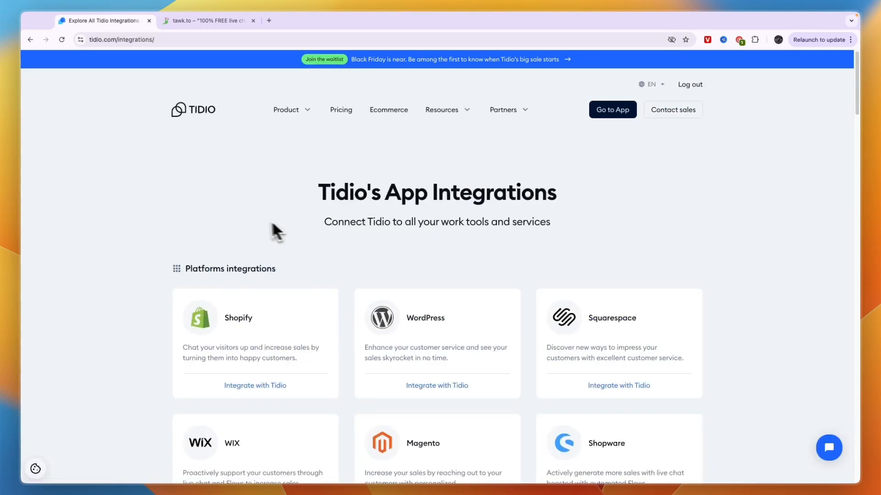
scroll(down, 3)
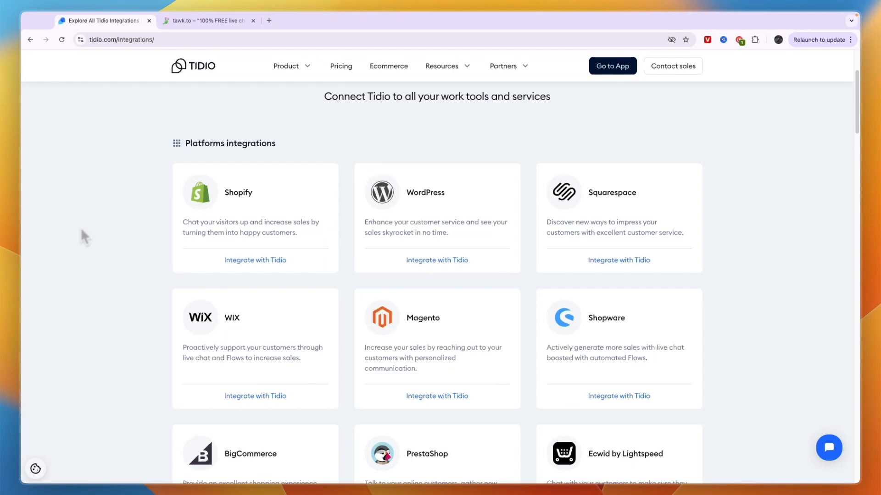
scroll(down, 3)
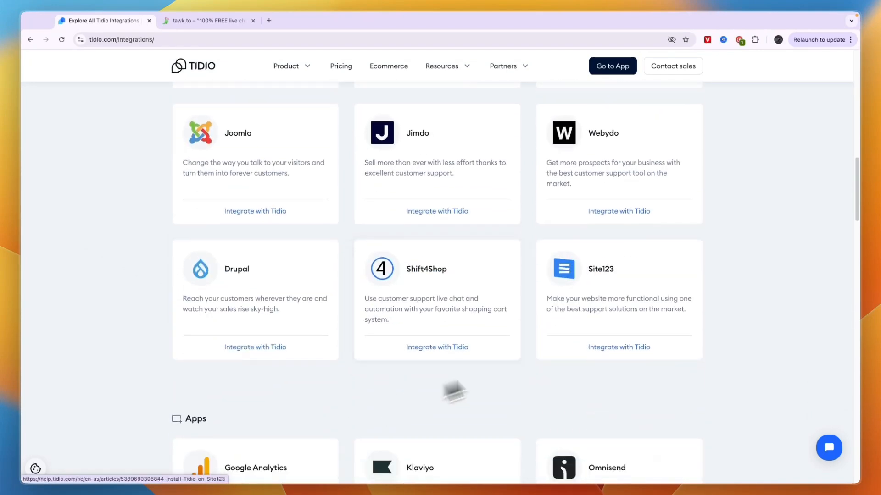
scroll(up, 3)
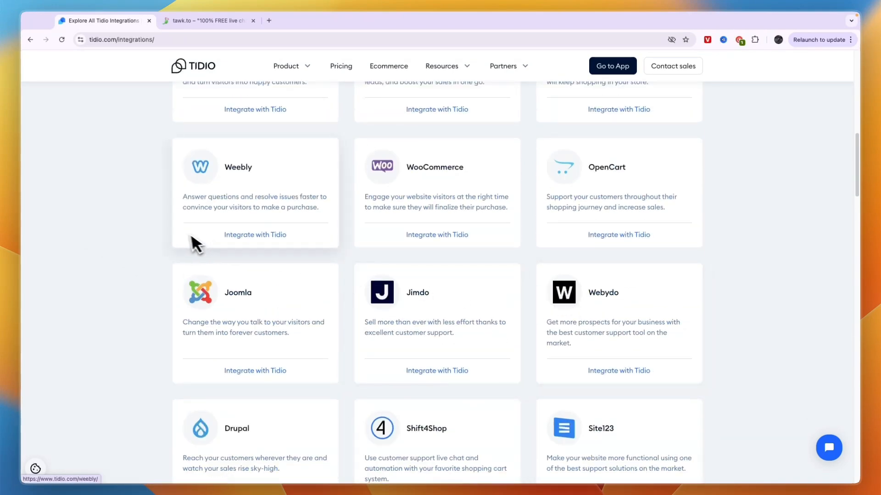
scroll(up, 3)
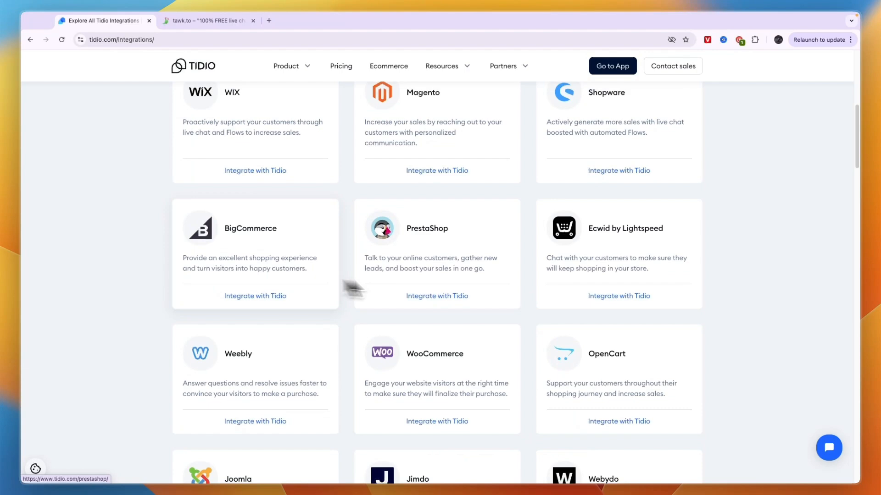
scroll(up, 3)
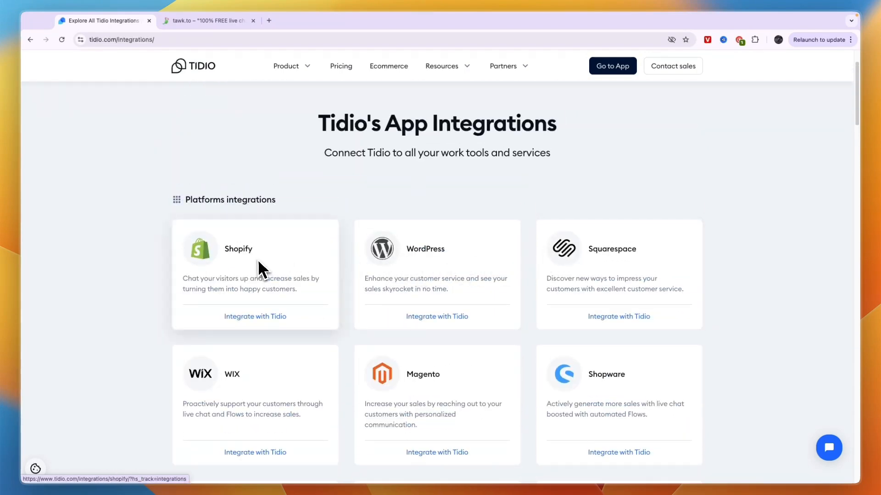
mouse_move(261, 270)
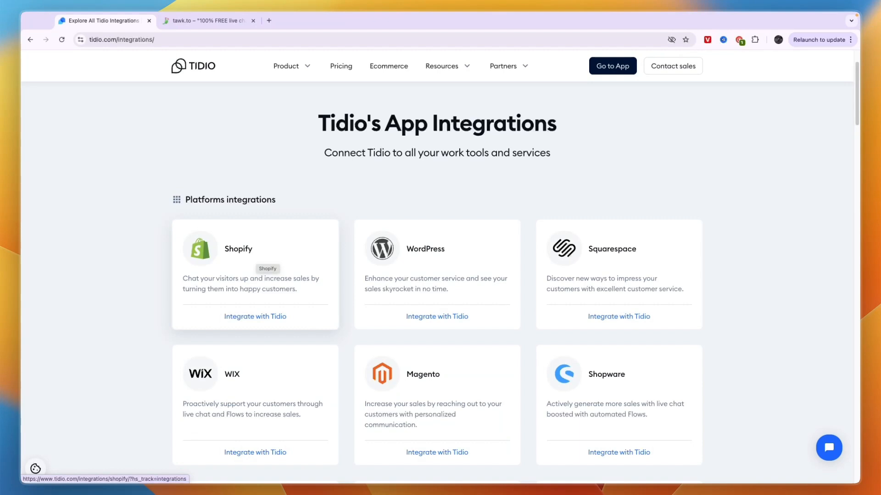
mouse_move(256, 271)
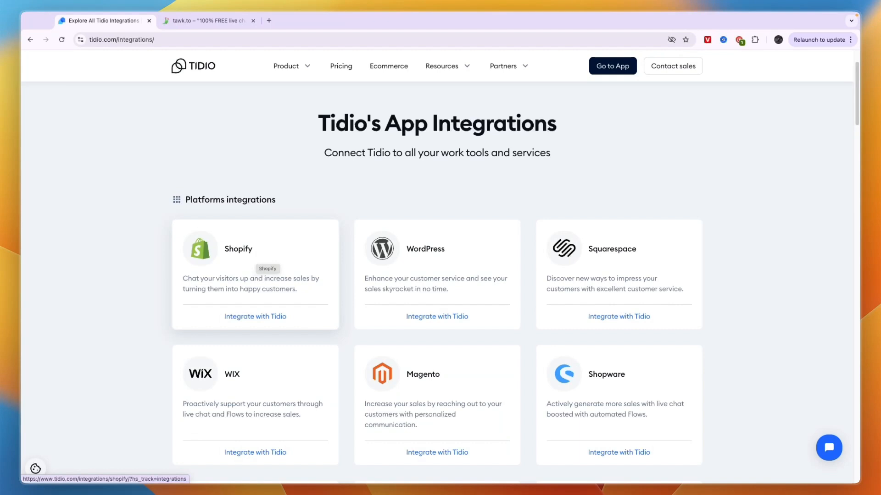
mouse_move(242, 260)
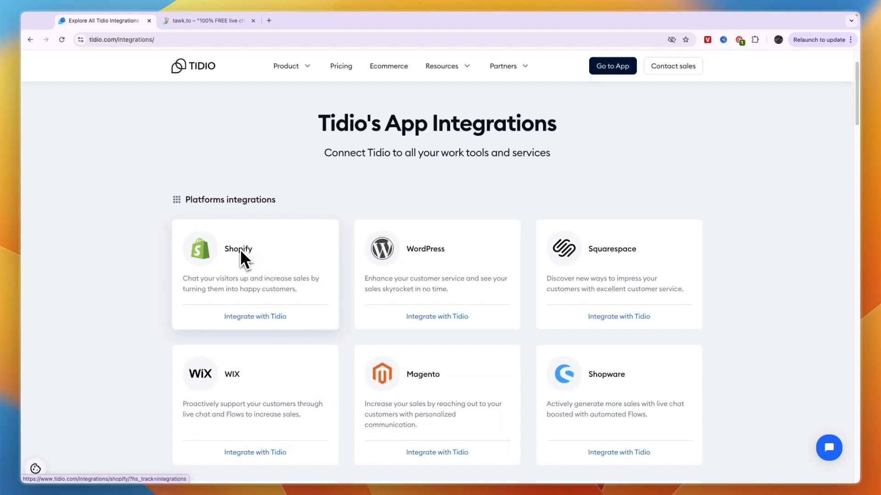
mouse_move(240, 258)
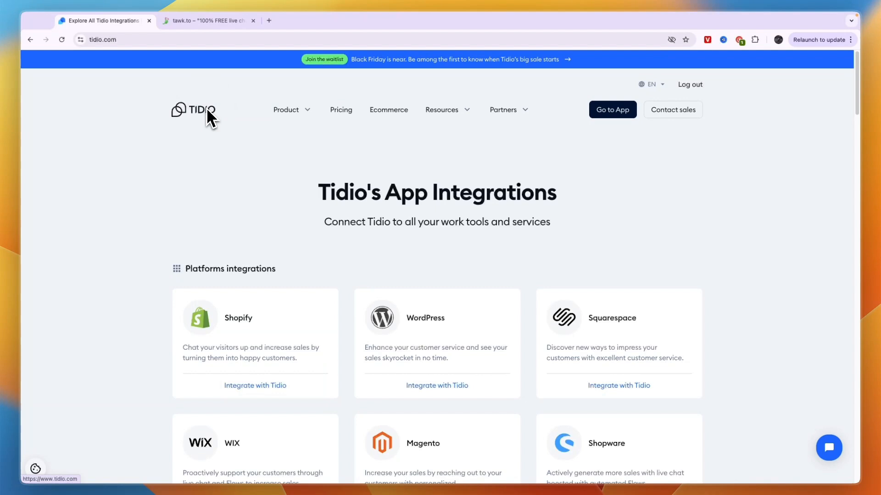
Step: Go back to Tidio's 'Accelerate your growth with AI customer service' homepage
click(193, 109)
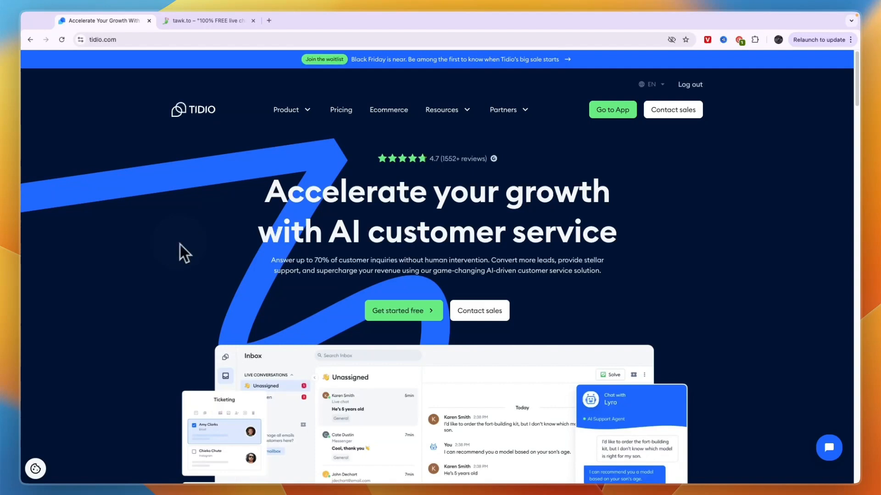
Step: Switch to tawk.to and show its Products menu: Live Chat, Knowledge Base, CRM, Chat Pages
click(208, 20)
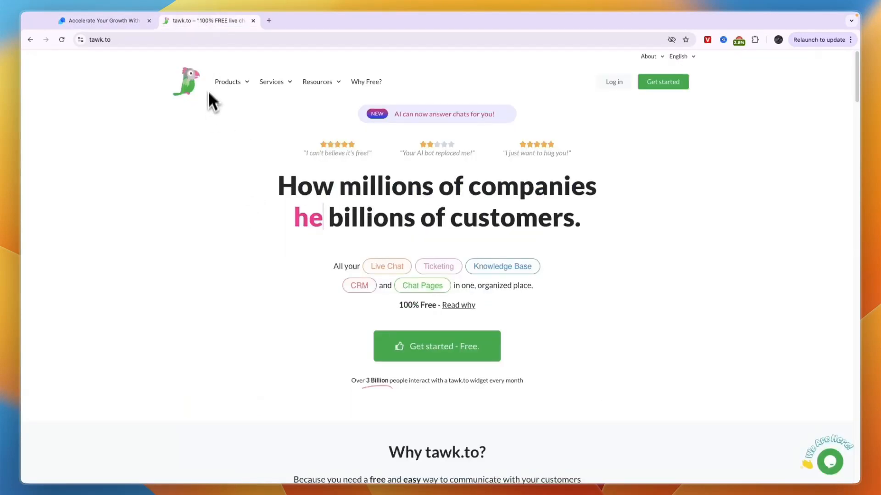
click(227, 82)
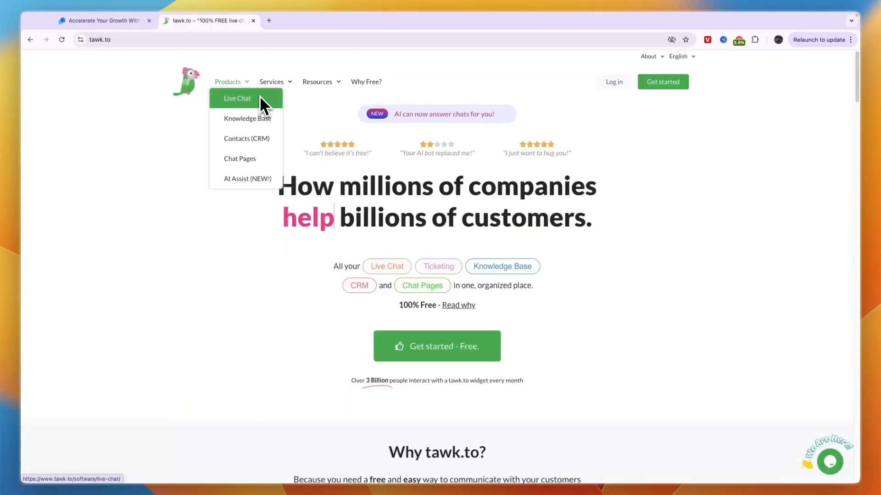
mouse_move(247, 119)
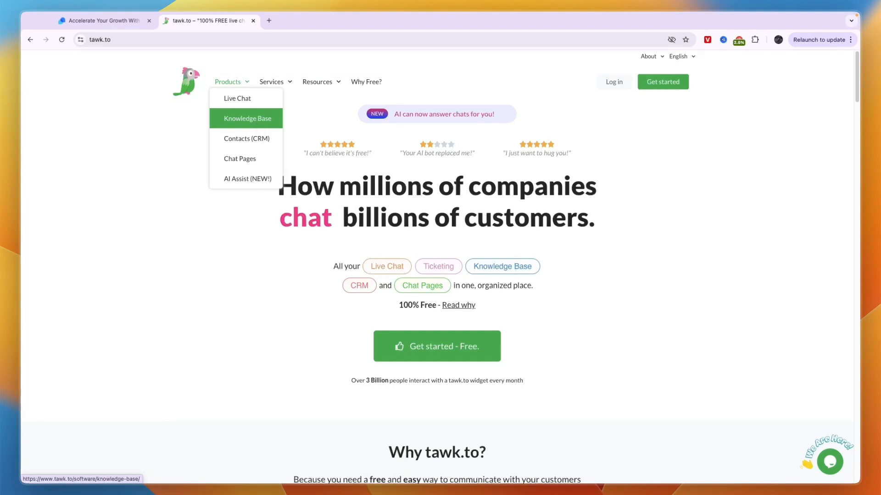
mouse_move(246, 138)
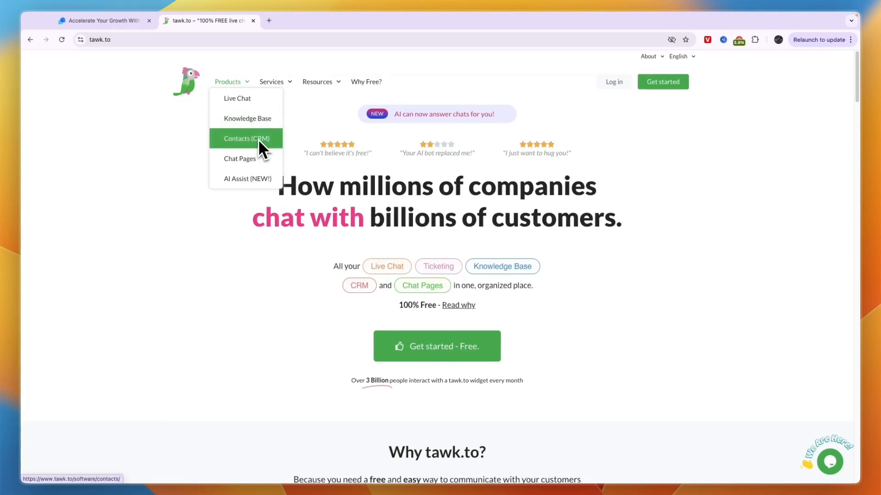
mouse_move(239, 158)
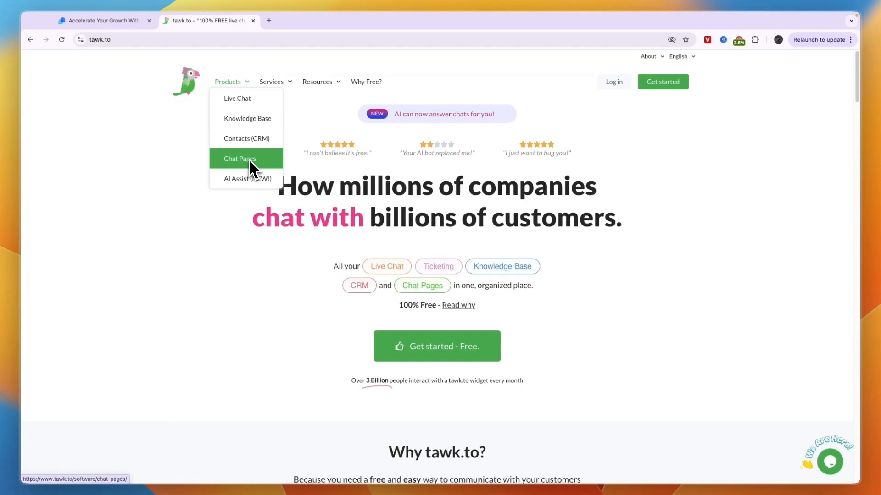
mouse_move(246, 178)
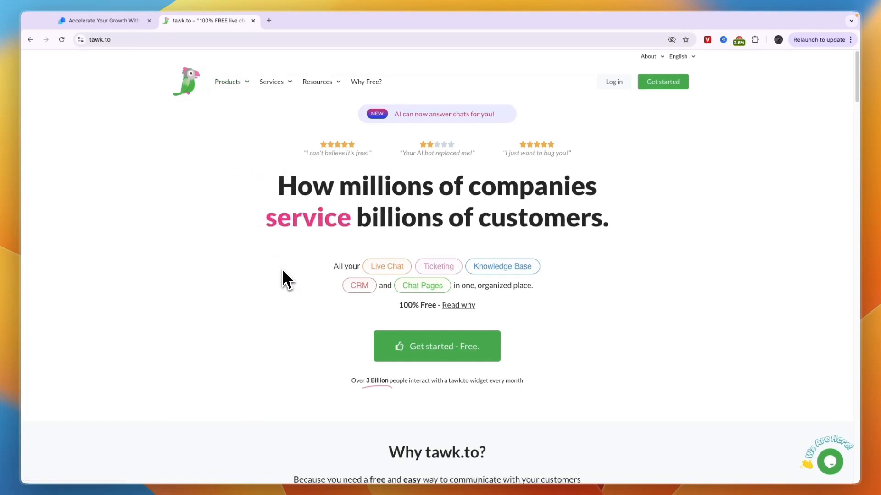
mouse_move(279, 268)
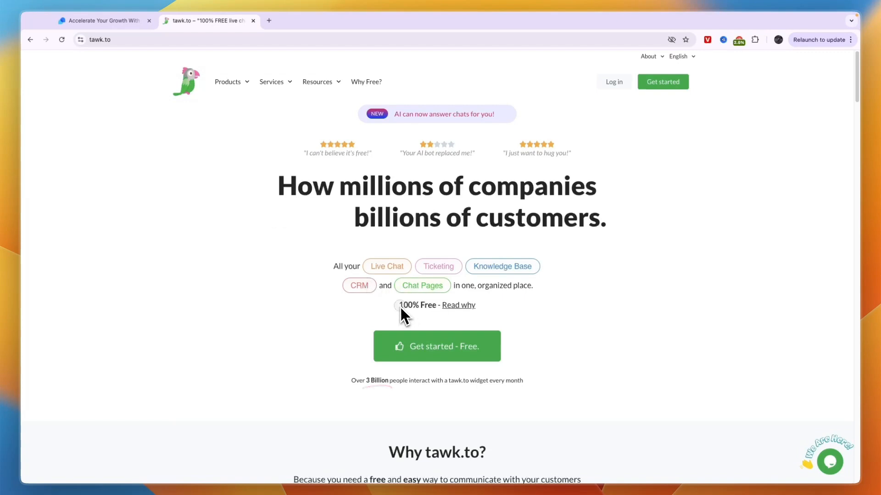
mouse_move(370, 95)
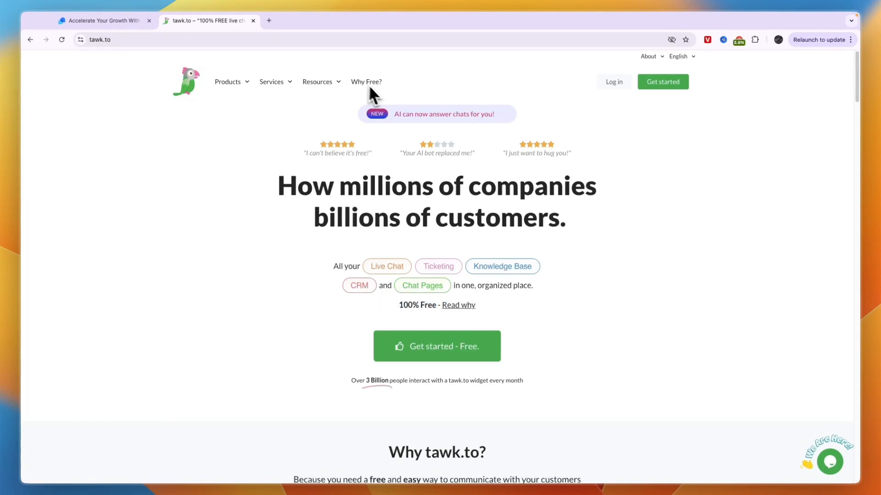
Step: Open tawk.to's 'Why Free?' page and scroll down to the live chat market share table
click(366, 81)
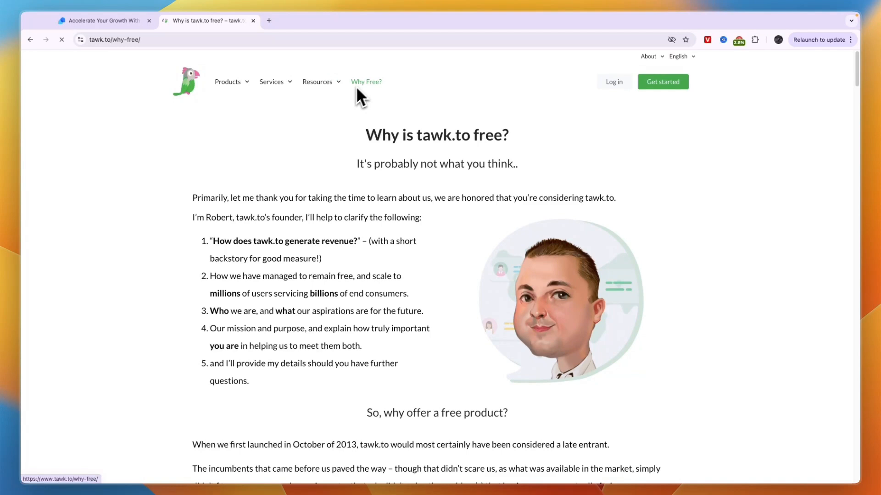
scroll(down, 3)
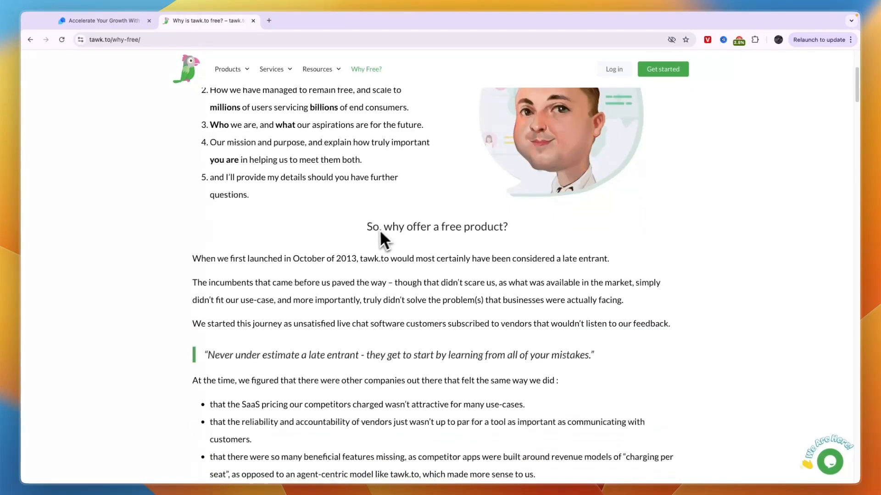
scroll(down, 3)
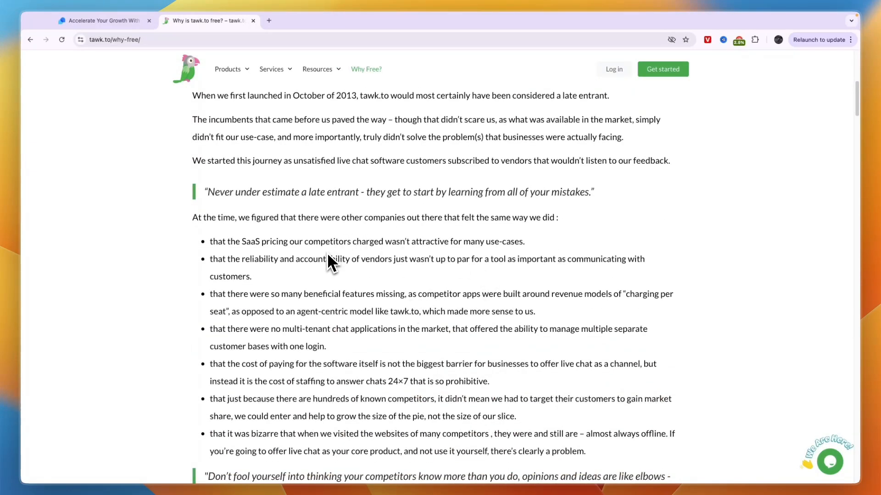
mouse_move(330, 265)
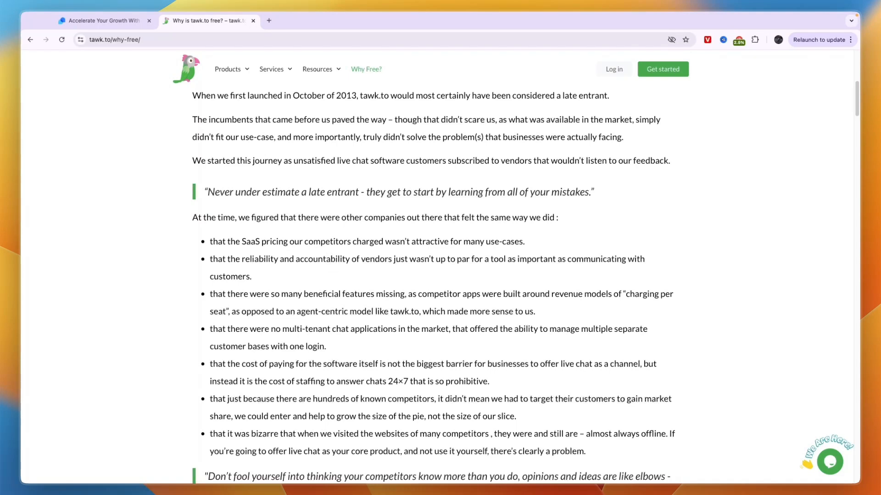
scroll(down, 3)
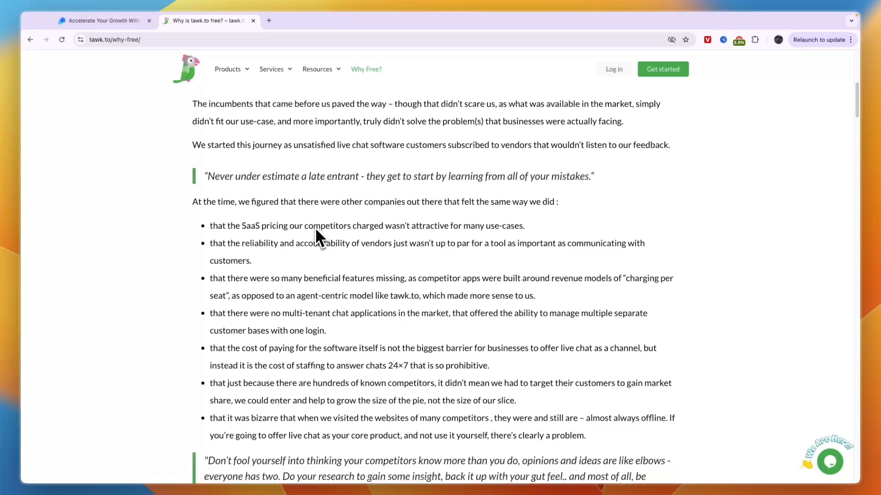
scroll(down, 3)
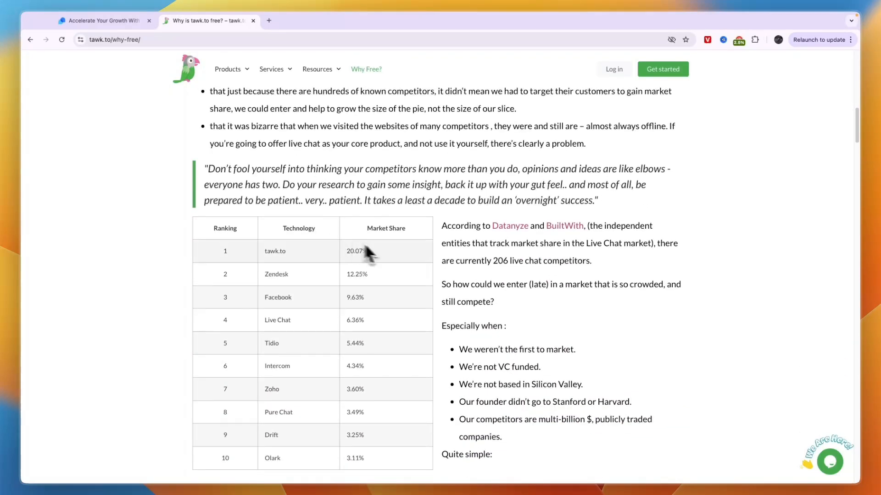
mouse_move(268, 258)
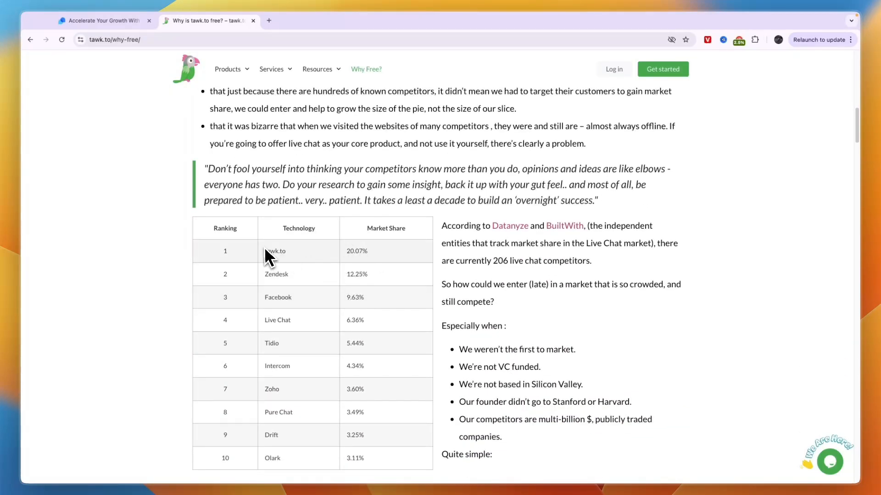
mouse_move(357, 263)
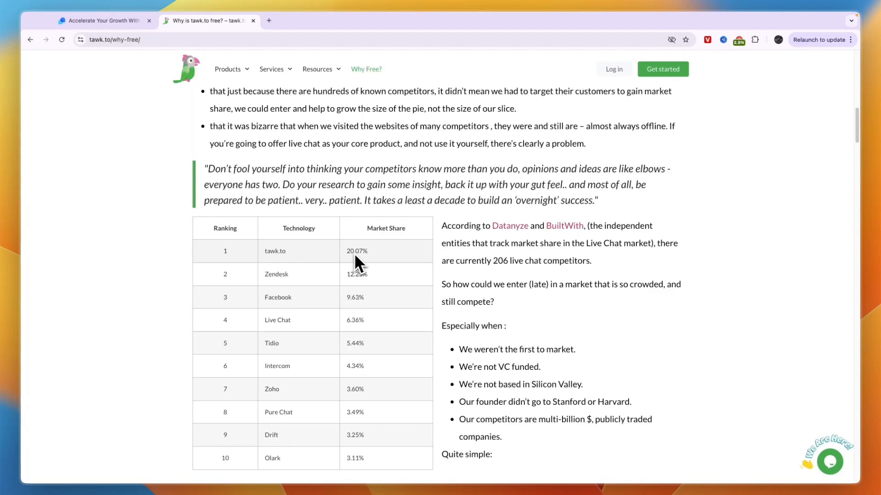
mouse_move(349, 349)
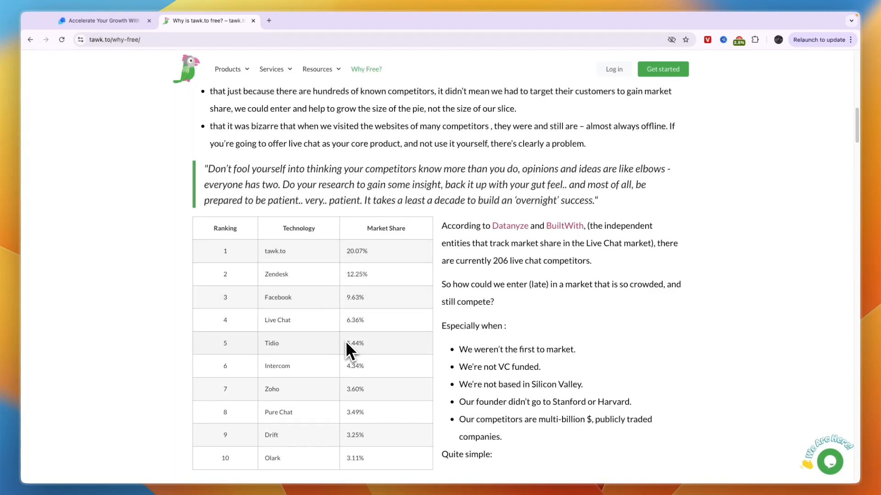
mouse_move(357, 342)
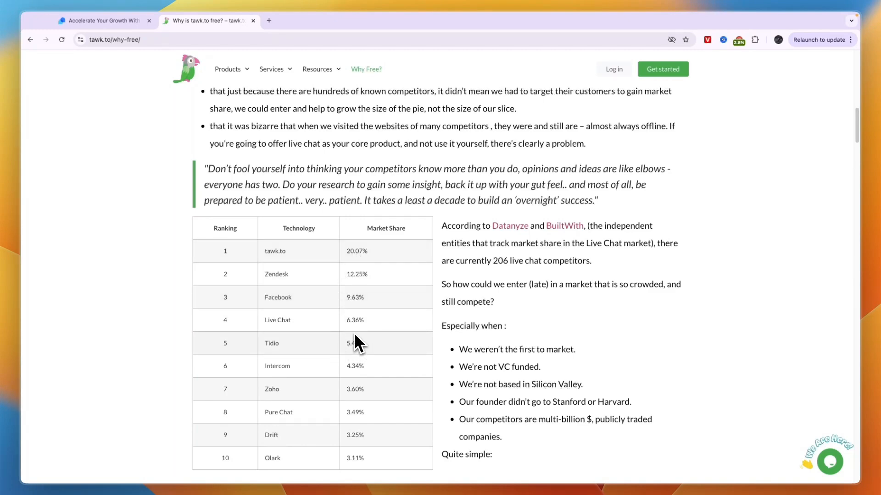
Step: Scroll to how tawk.to generates revenue and select the '24x7x365' availability phrase
scroll(down, 3)
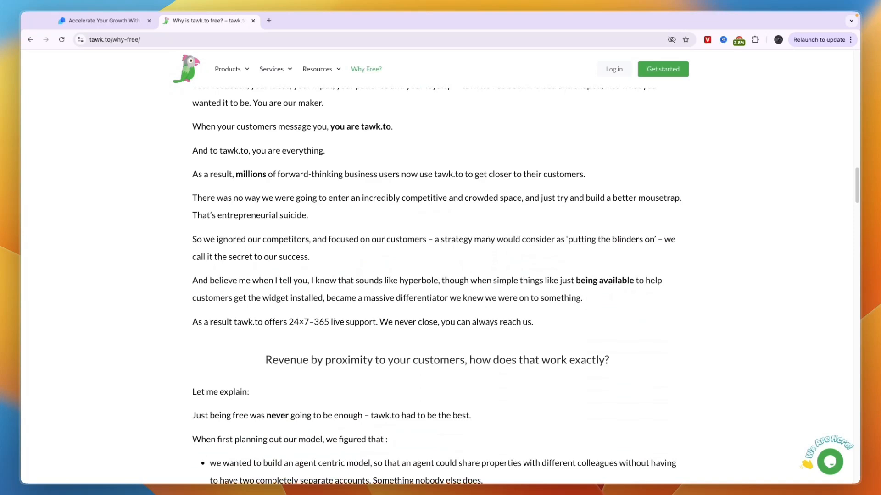
scroll(down, 3)
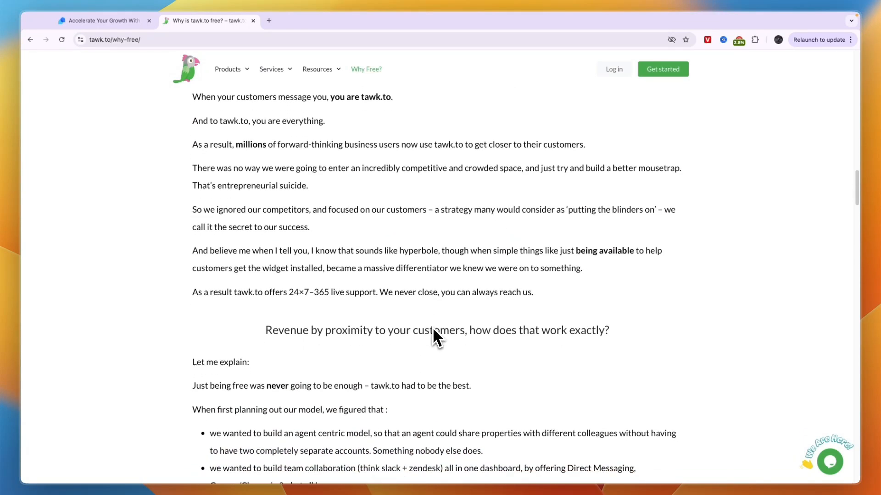
scroll(down, 3)
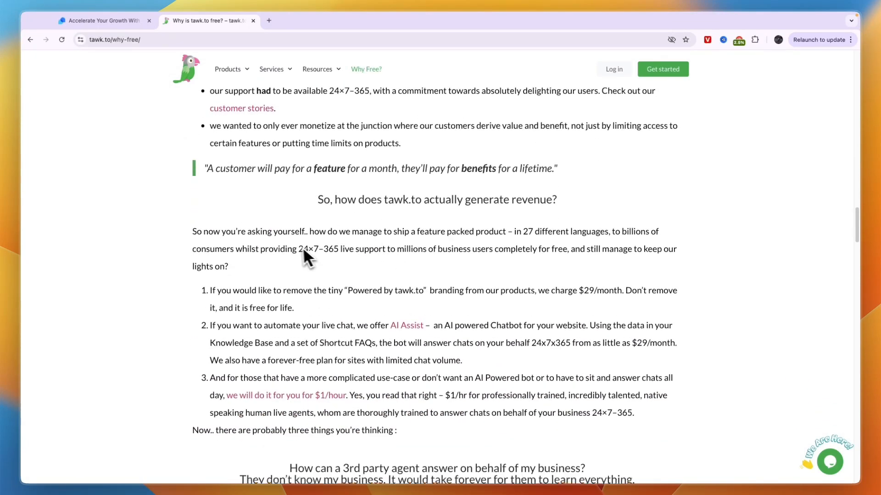
scroll(down, 3)
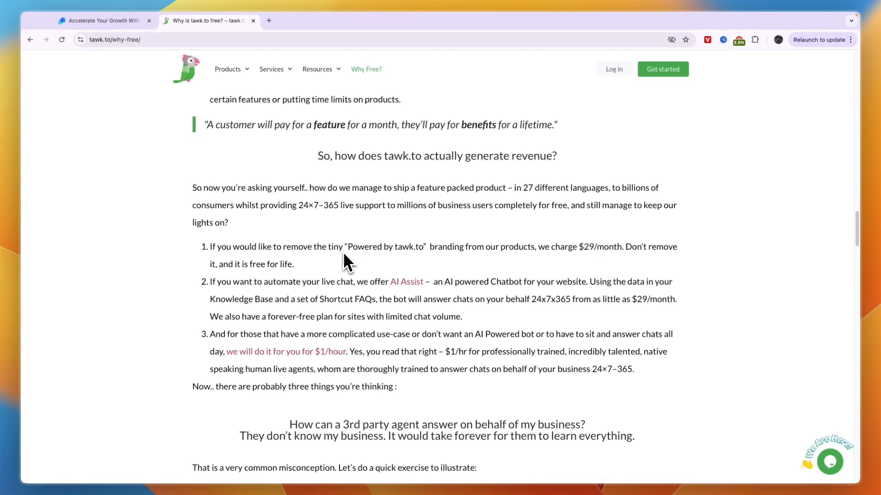
mouse_move(419, 259)
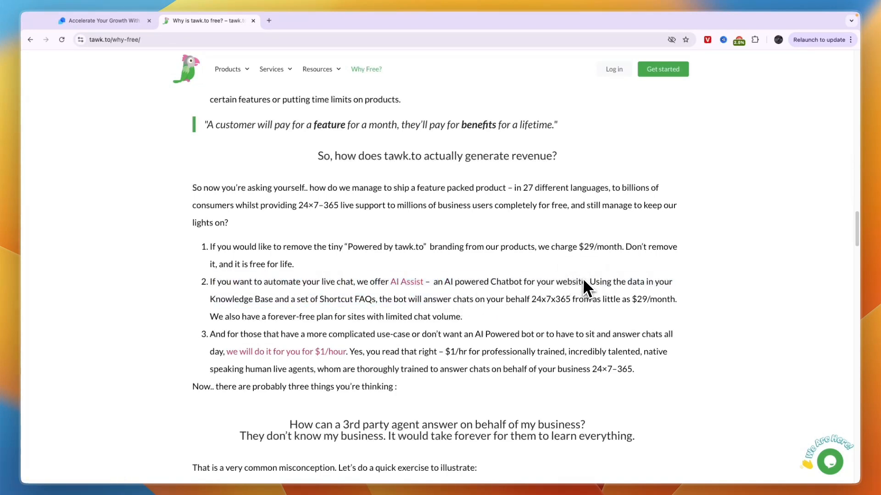
mouse_move(658, 303)
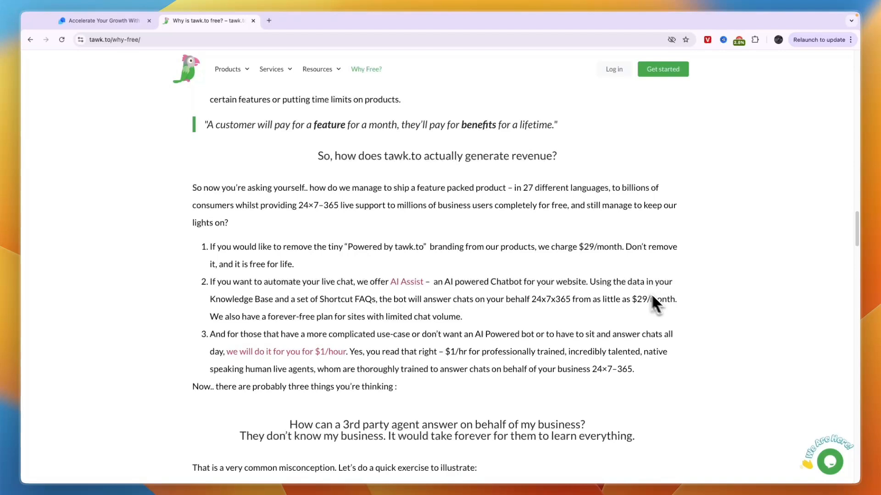
double_click(653, 299)
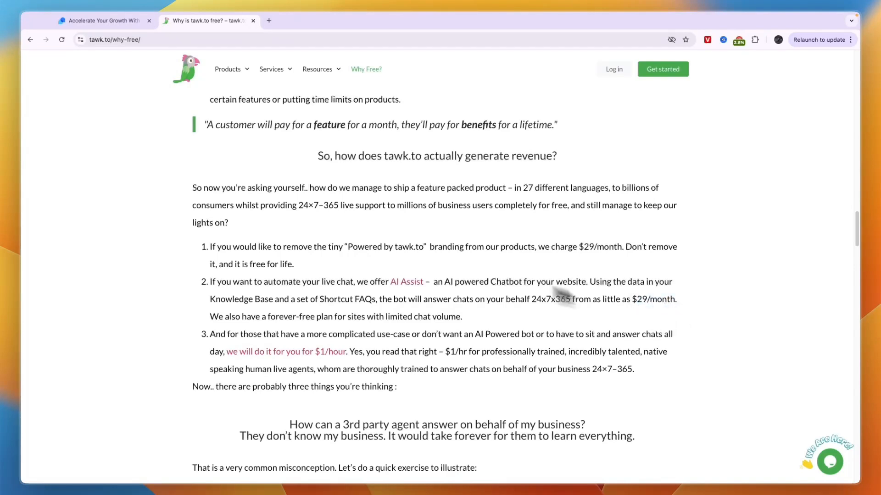
mouse_move(174, 350)
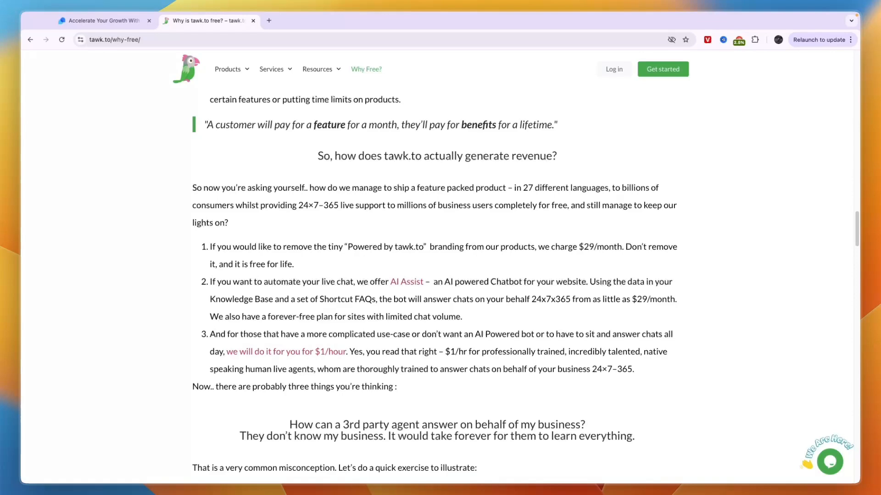
mouse_move(334, 365)
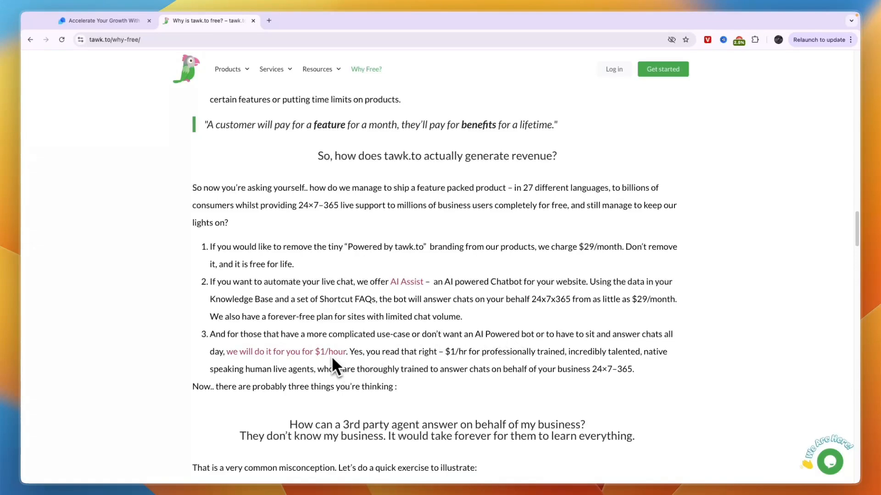
scroll(up, 3)
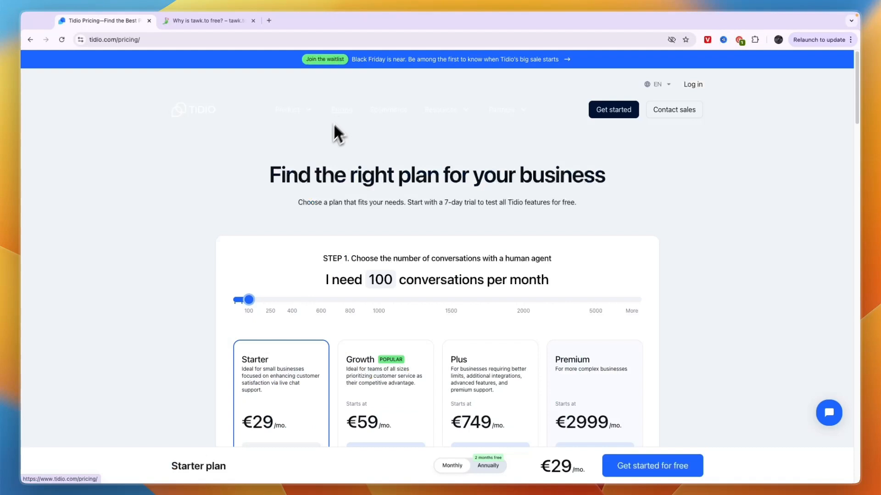
Step: Move Tidio's conversations slider through 50 and 100 to 200, landing on the €59 Growth plan
scroll(down, 3)
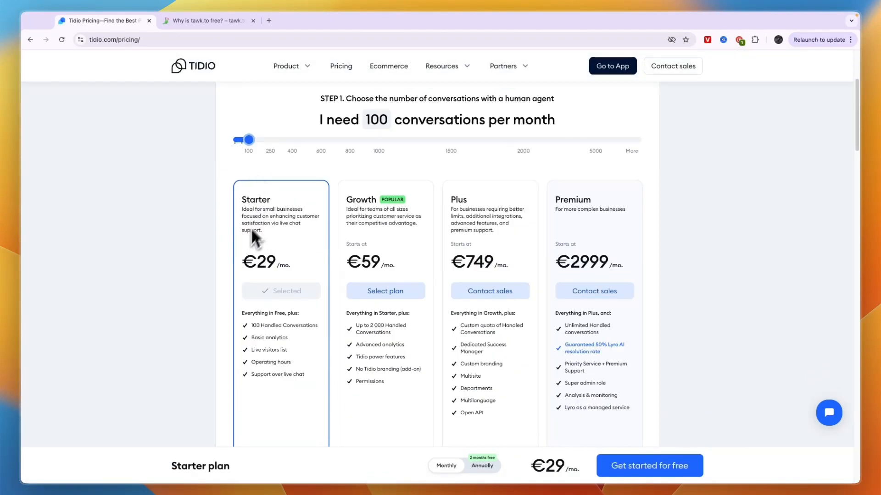
mouse_move(246, 143)
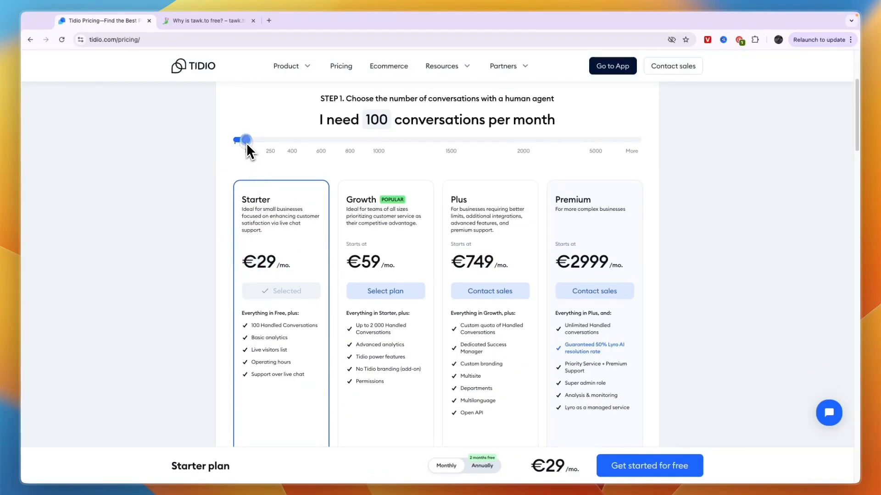
drag(242, 139, 235, 139)
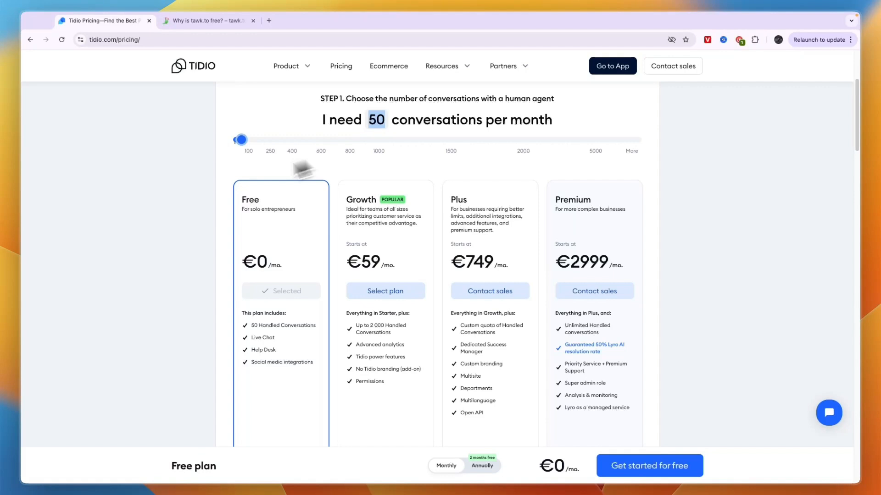
drag(240, 140, 246, 140)
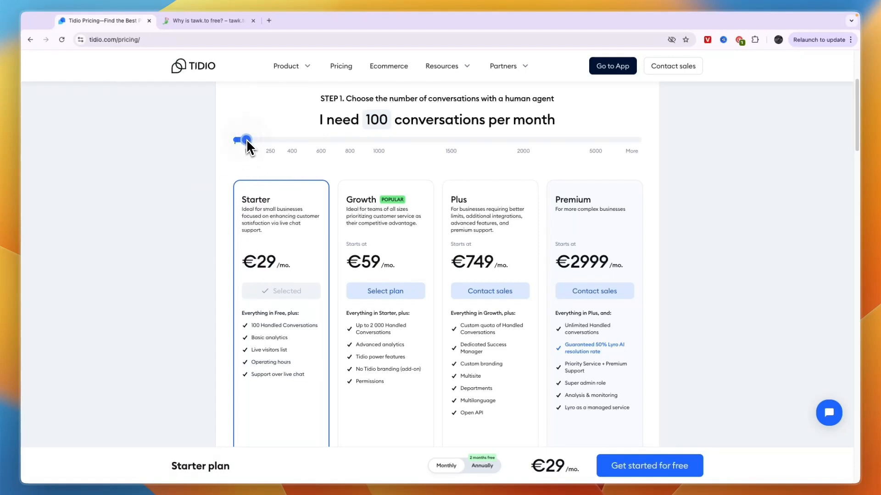
drag(245, 140, 264, 140)
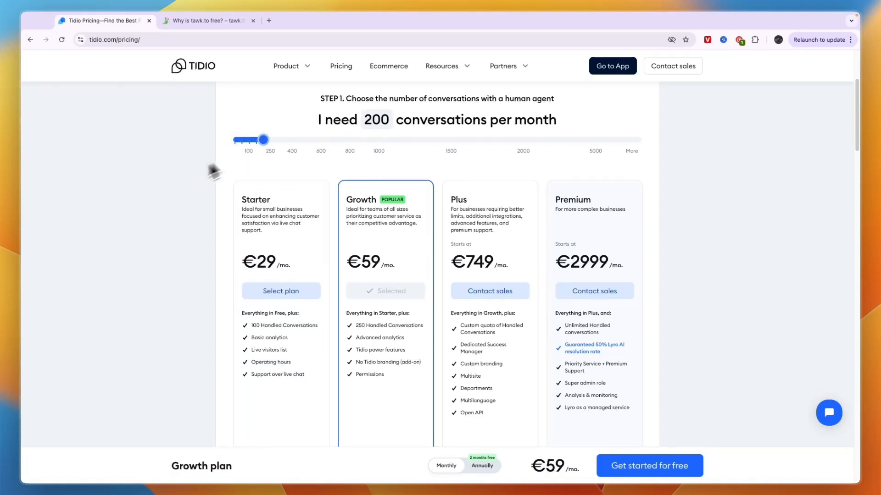
mouse_move(362, 281)
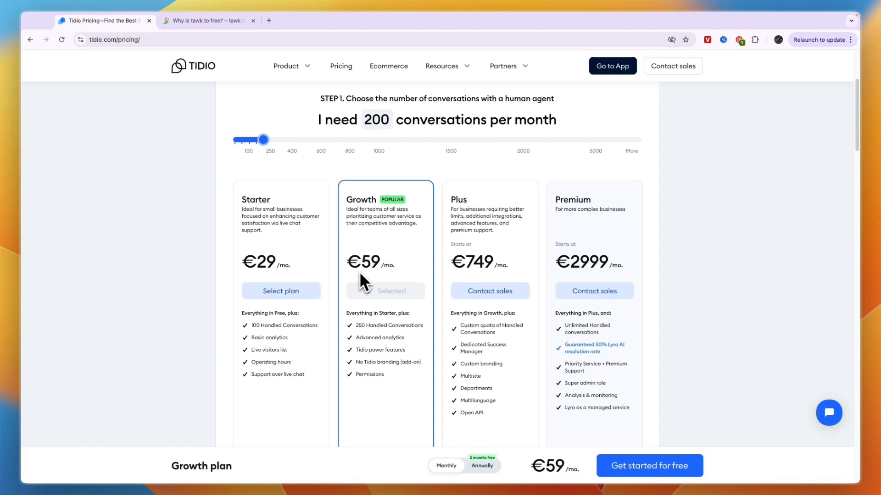
mouse_move(358, 218)
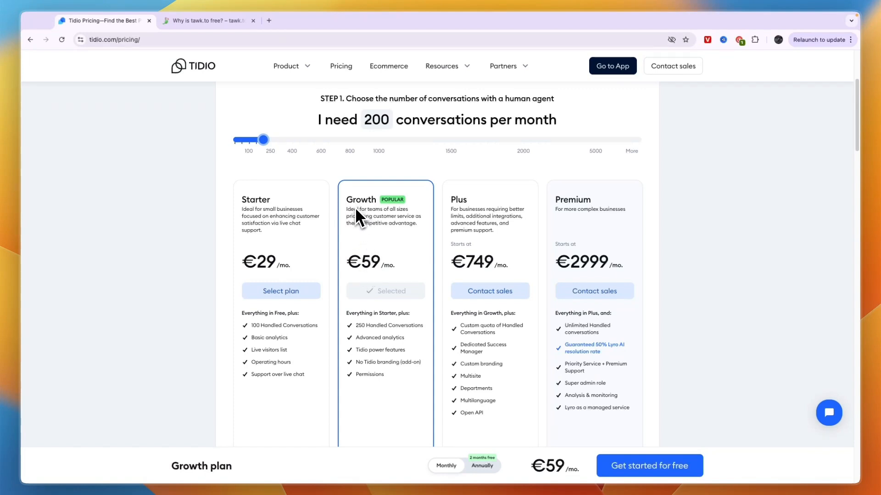
mouse_move(378, 226)
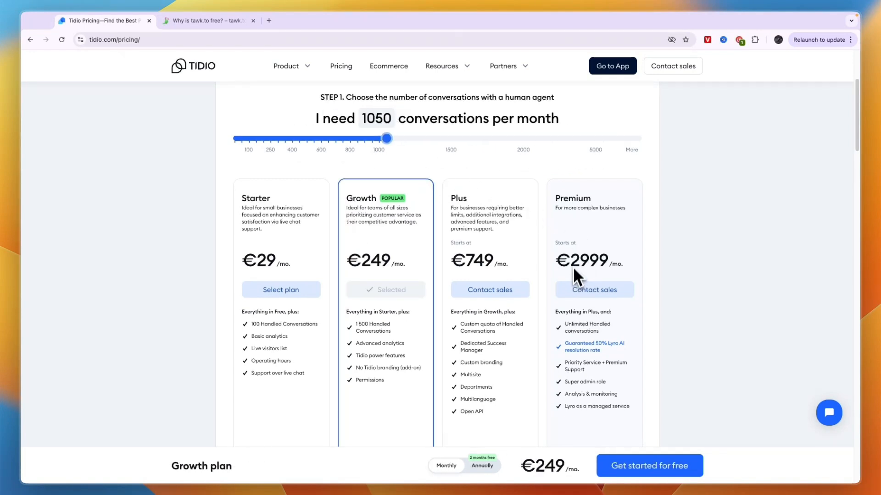
Step: Scroll to Step 2 and set Lyro AI Chatbot to 50 conversations per month
scroll(down, 3)
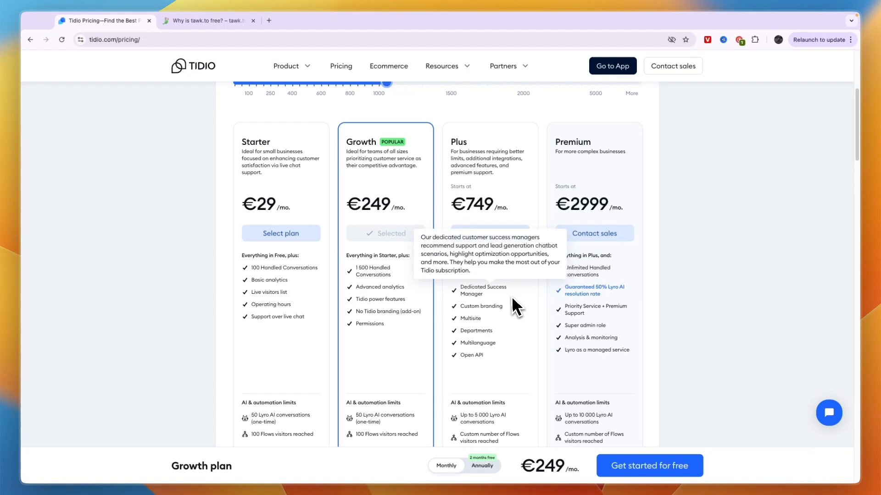
scroll(down, 3)
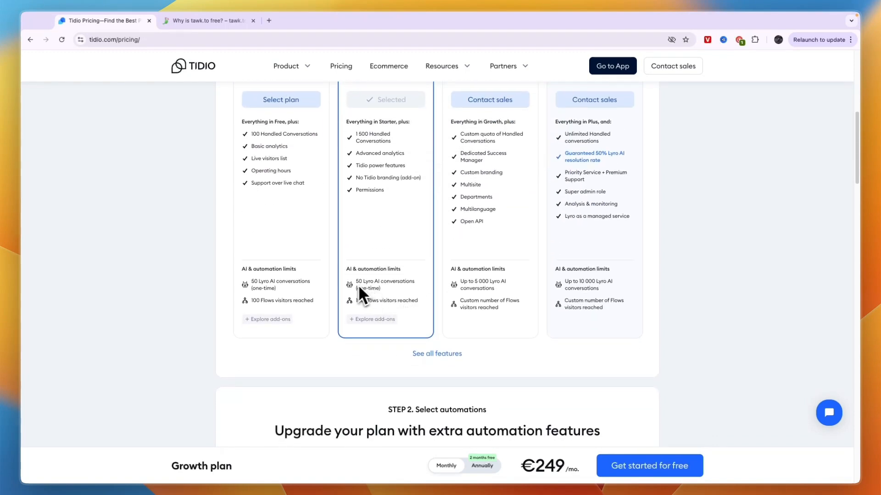
scroll(down, 3)
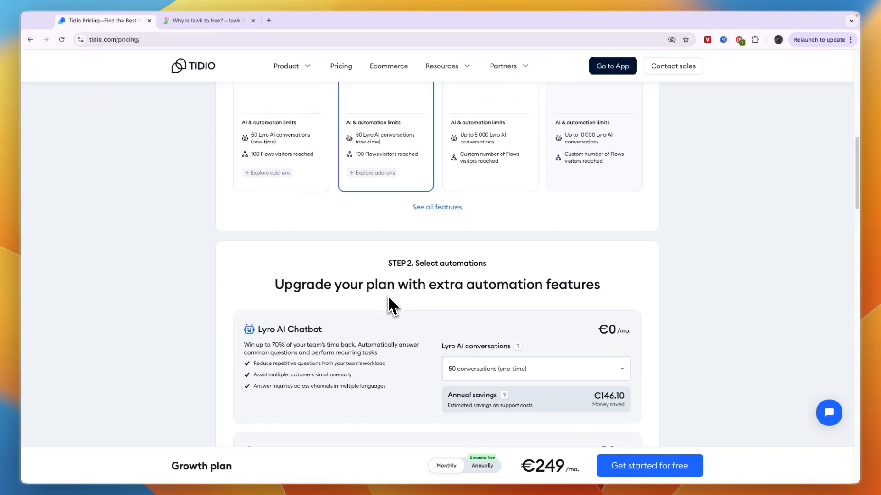
scroll(down, 3)
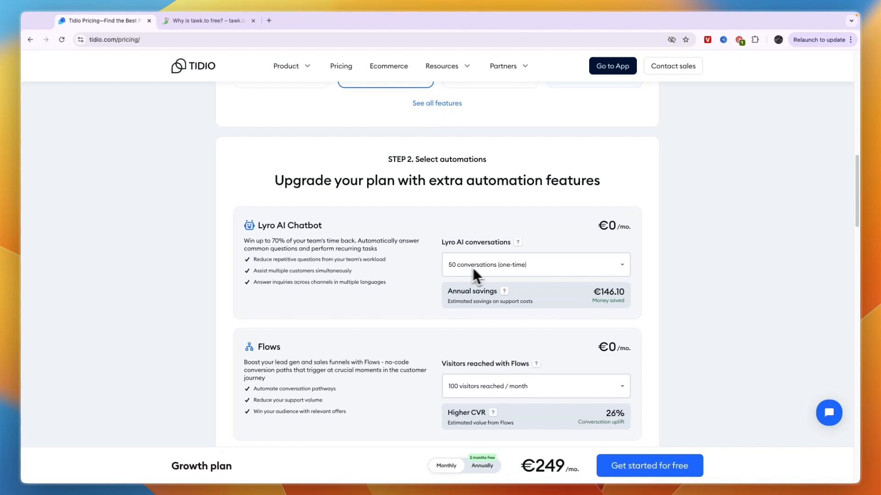
click(535, 264)
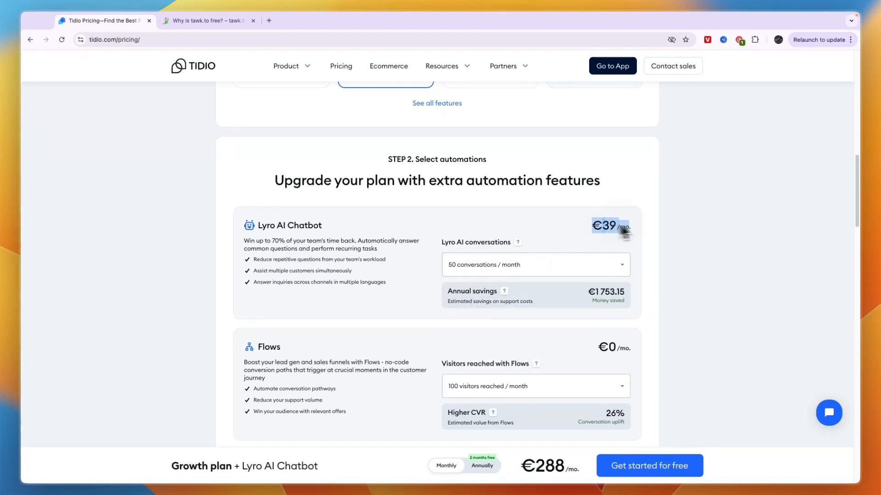
Step: Set Flows to 2,000 visitors reached per month, bringing the total to €317
scroll(down, 3)
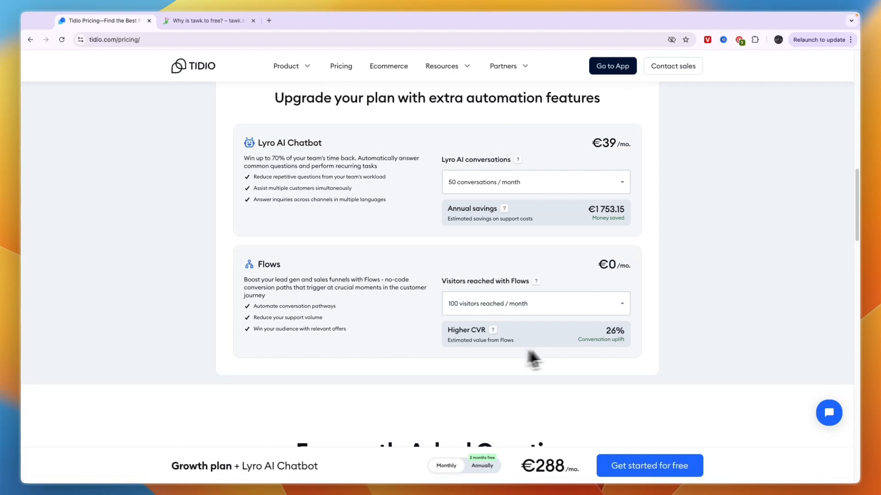
click(534, 303)
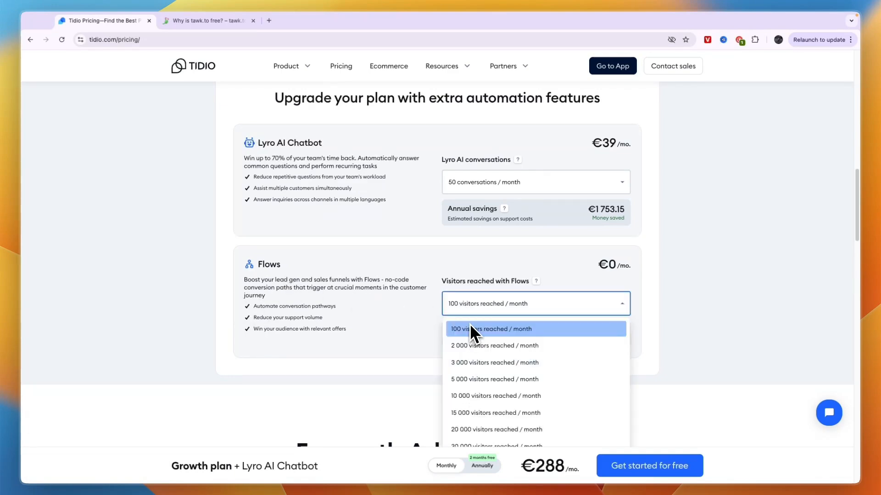
click(495, 345)
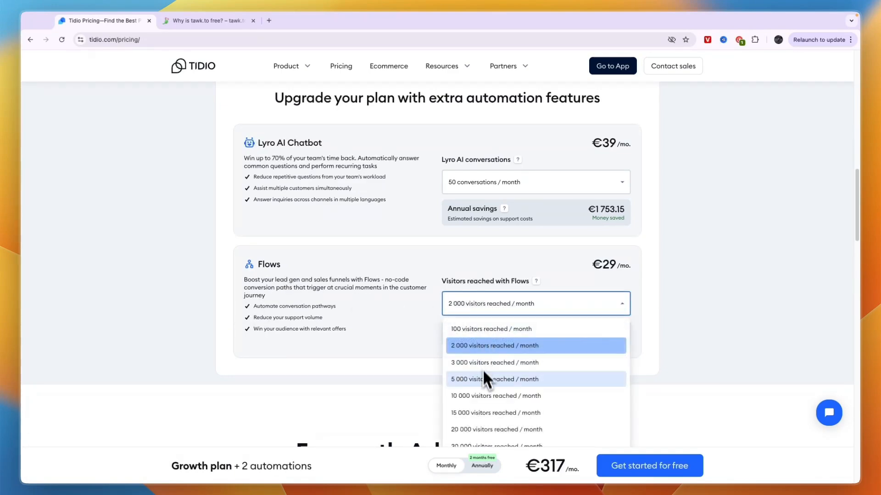
scroll(up, 3)
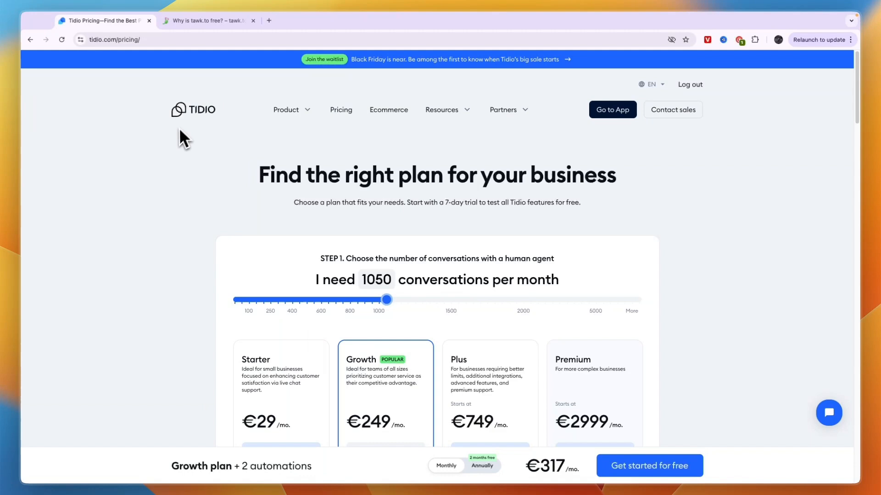
Step: Bring up the tawk.to homepage headlined 'How millions of companies chat with billions of customers'
click(208, 20)
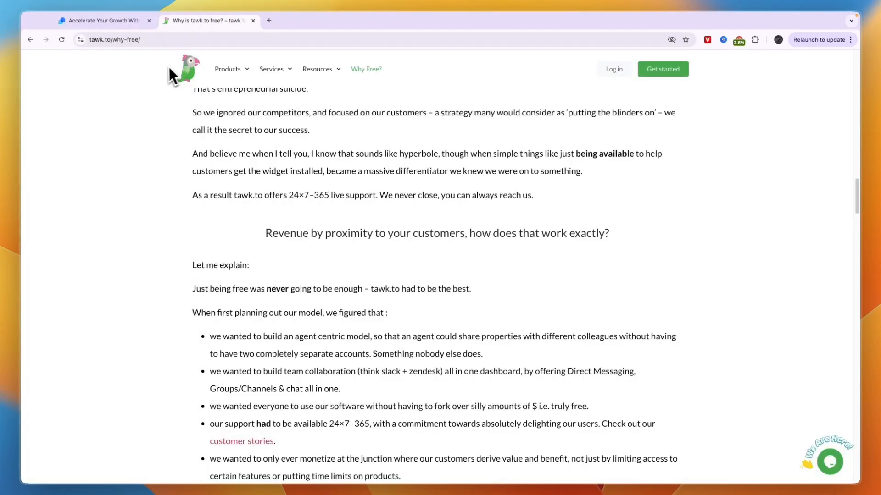
click(185, 70)
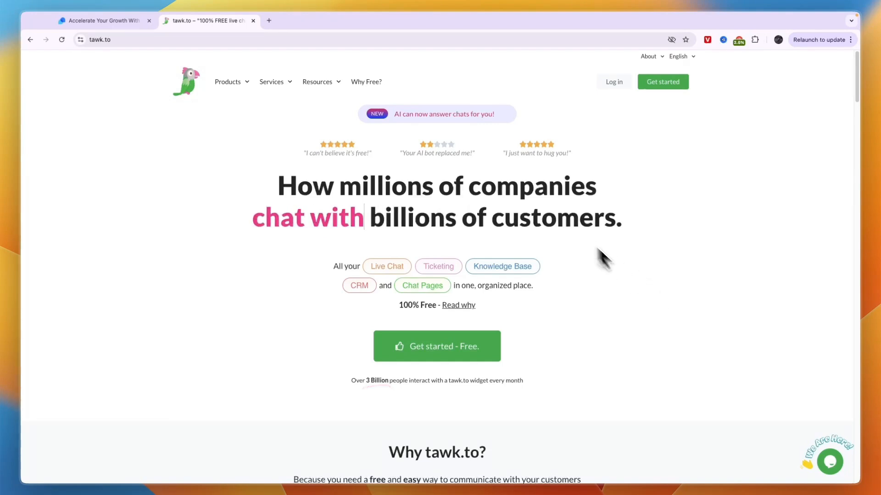
mouse_move(747, 357)
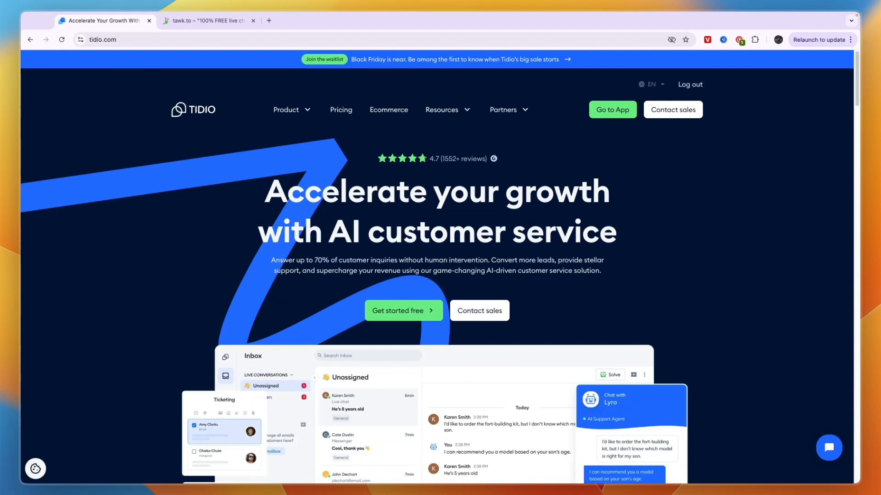
Step: Browse Tidio's Ecommerce page down to the revenue estimator, then return to tawk.to's homepage
click(388, 110)
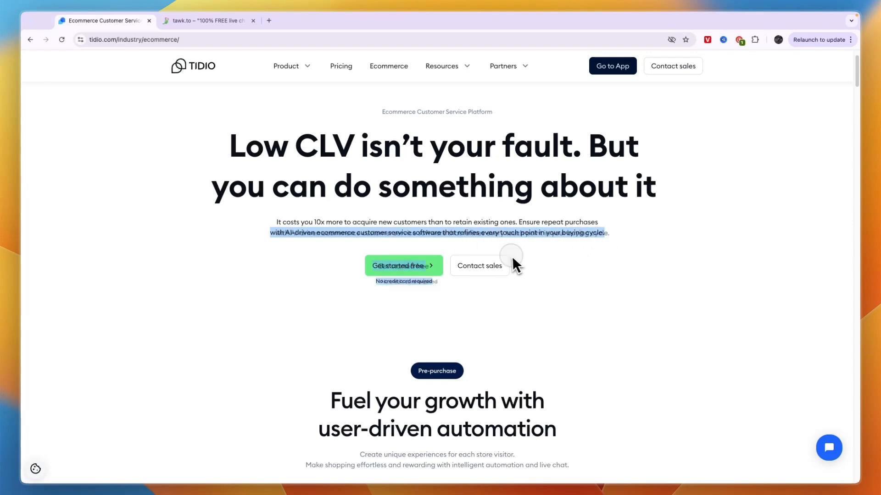
scroll(down, 3)
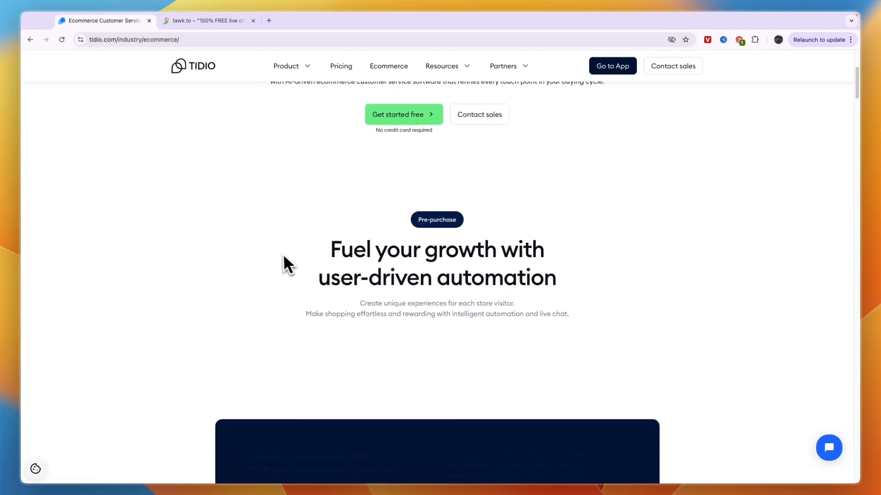
scroll(down, 3)
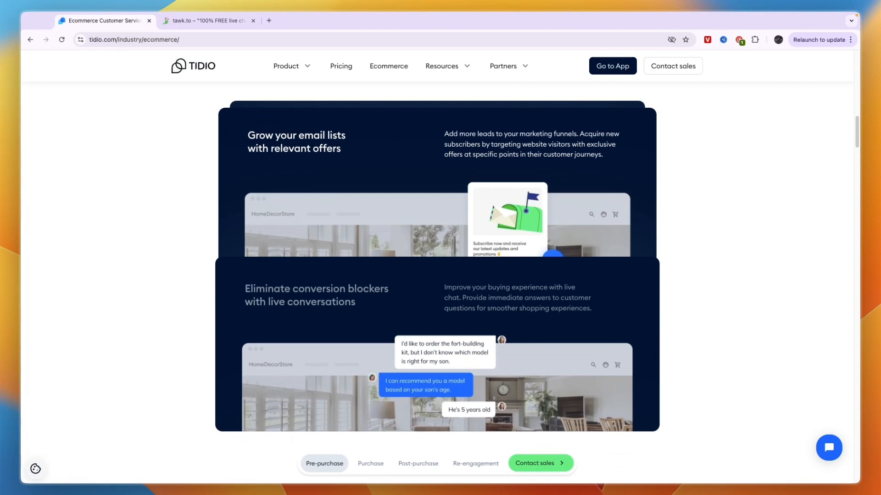
scroll(down, 3)
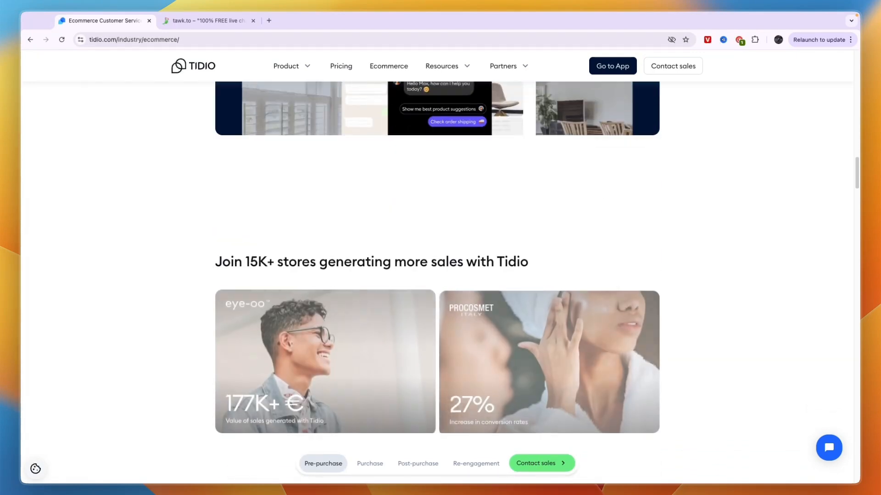
click(369, 463)
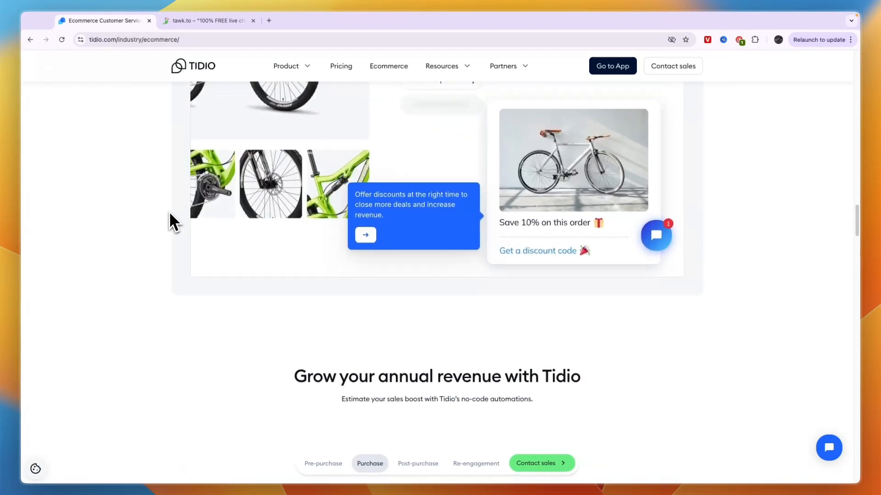
click(193, 65)
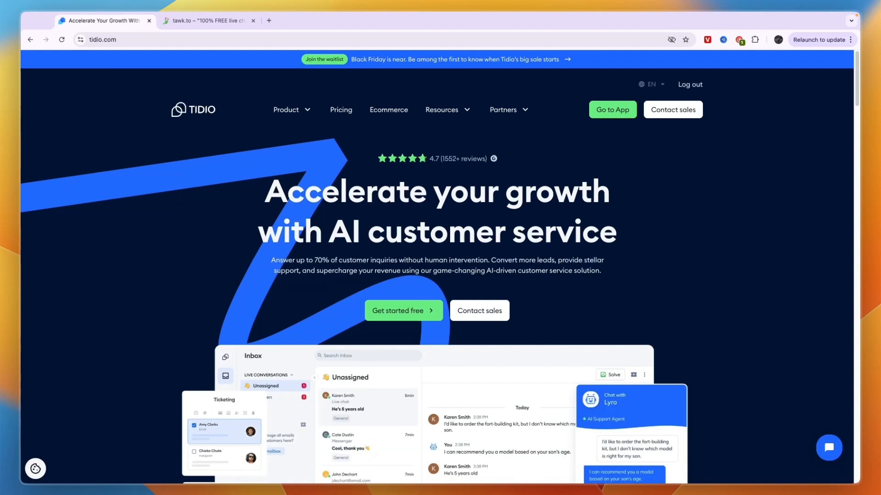
click(208, 20)
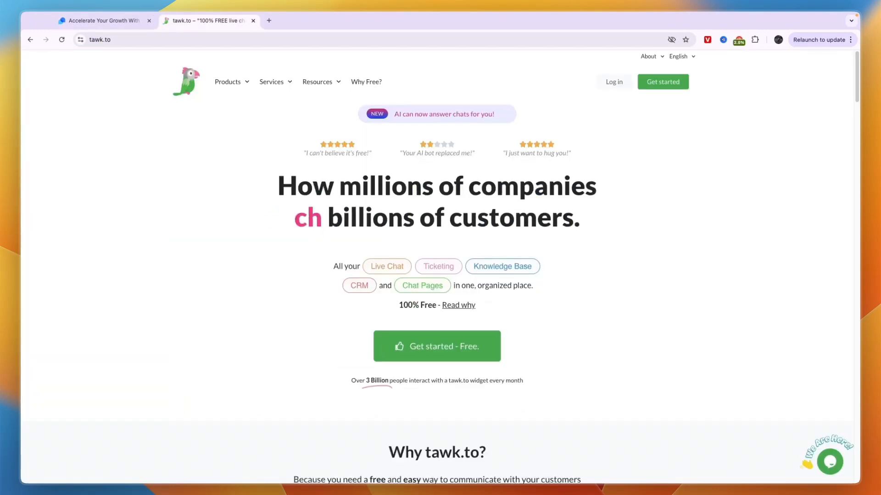